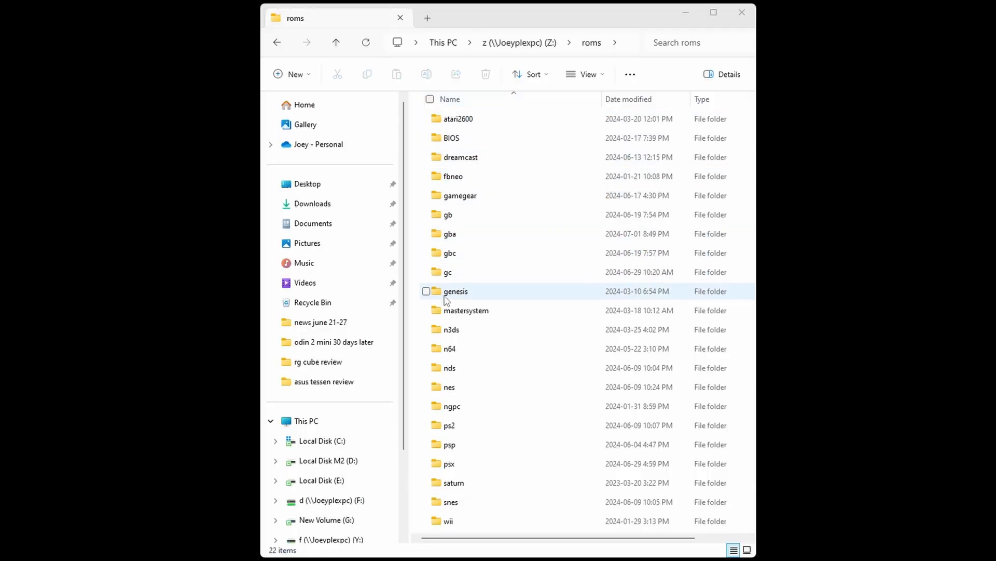
# Select every system folder with the select-all checkbox, then clear the selection
pyautogui.click(430, 99)
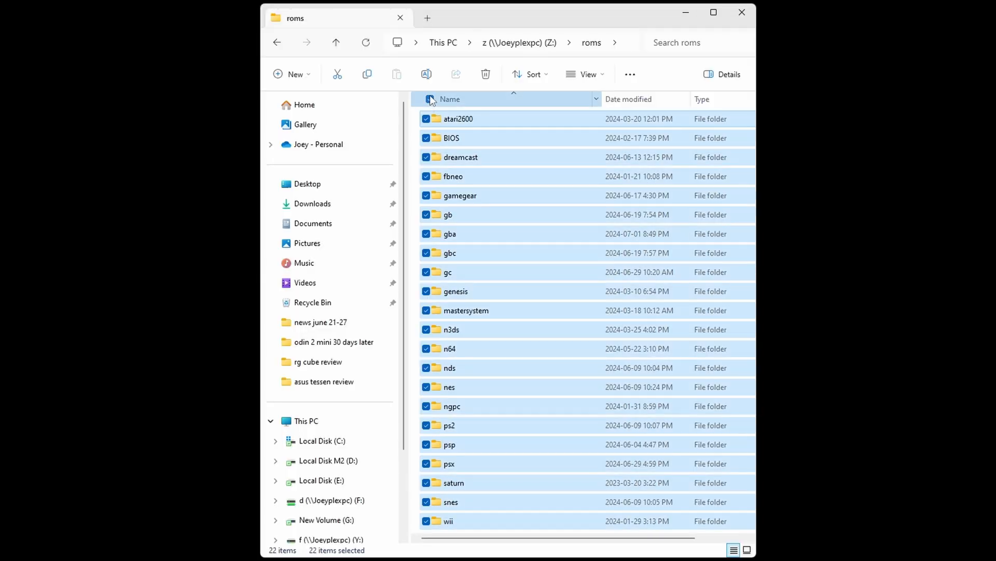
pyautogui.click(430, 98)
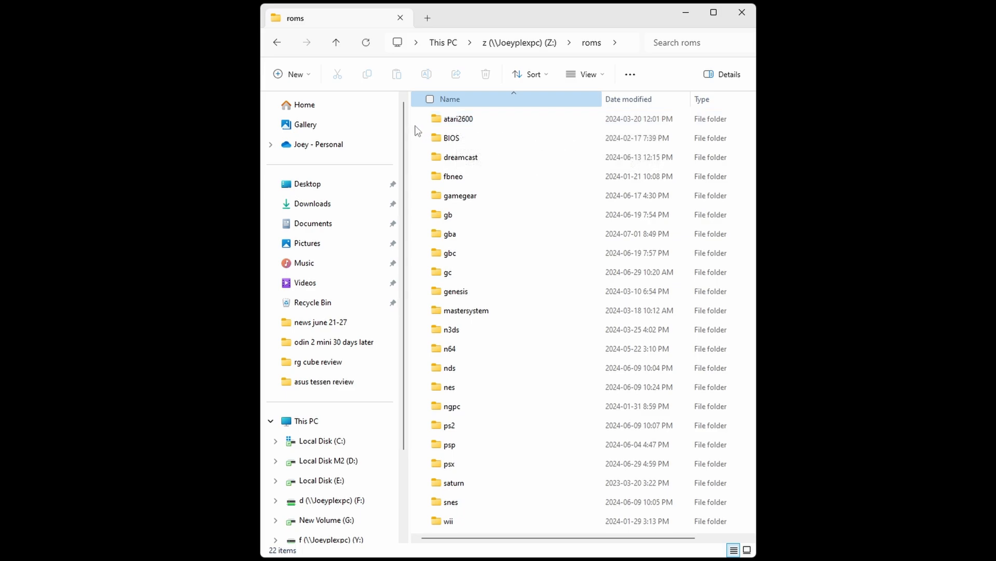
pyautogui.moveTo(445, 176)
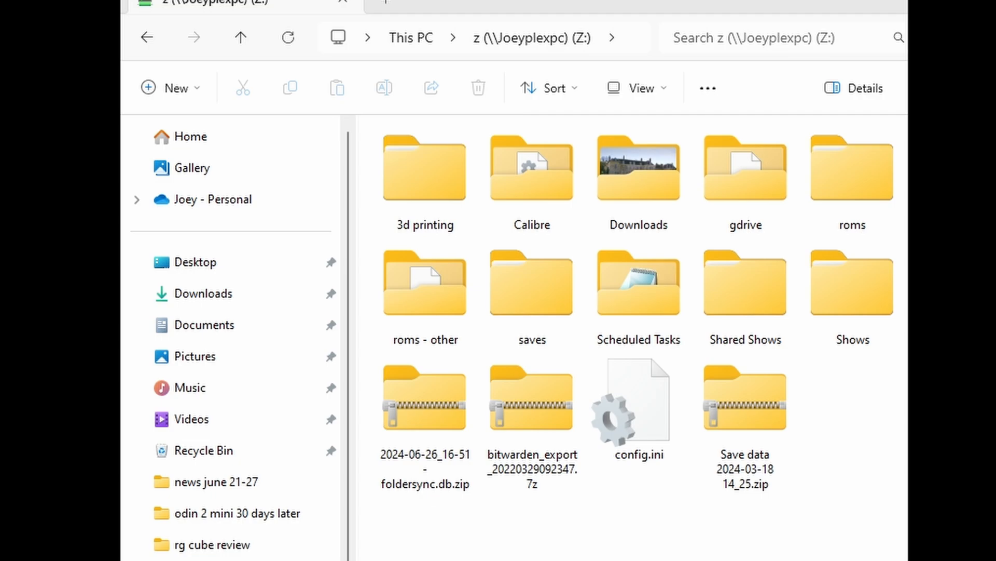
# Select the roms folder on the Z: drive and open it
pyautogui.click(852, 168)
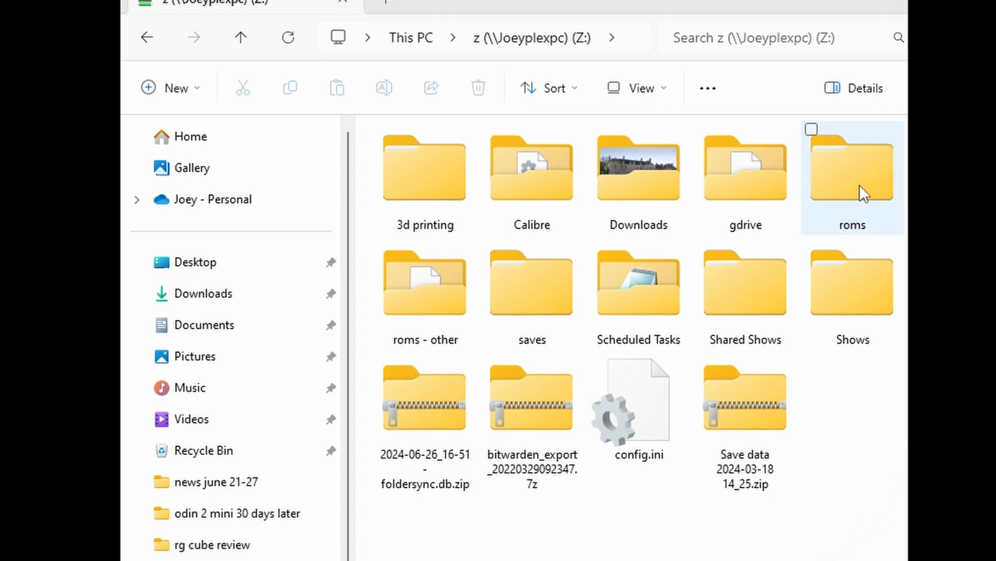
pyautogui.doubleClick(852, 167)
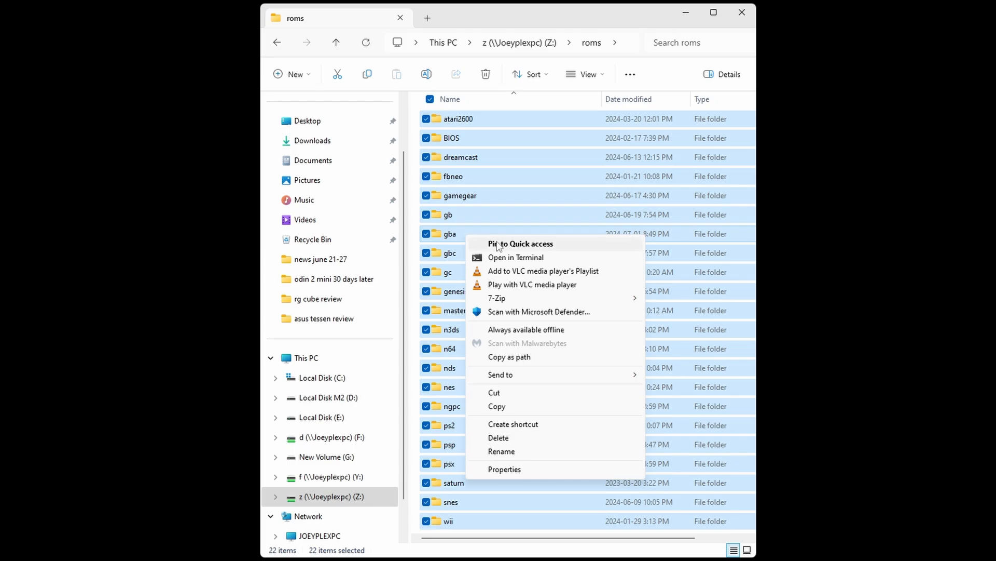
pyautogui.moveTo(504, 469)
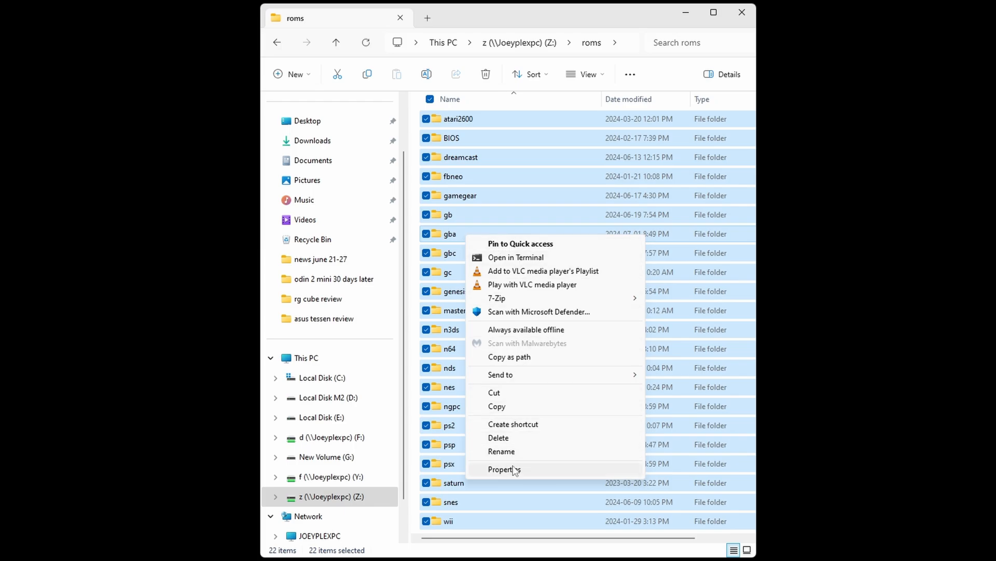
pyautogui.click(504, 470)
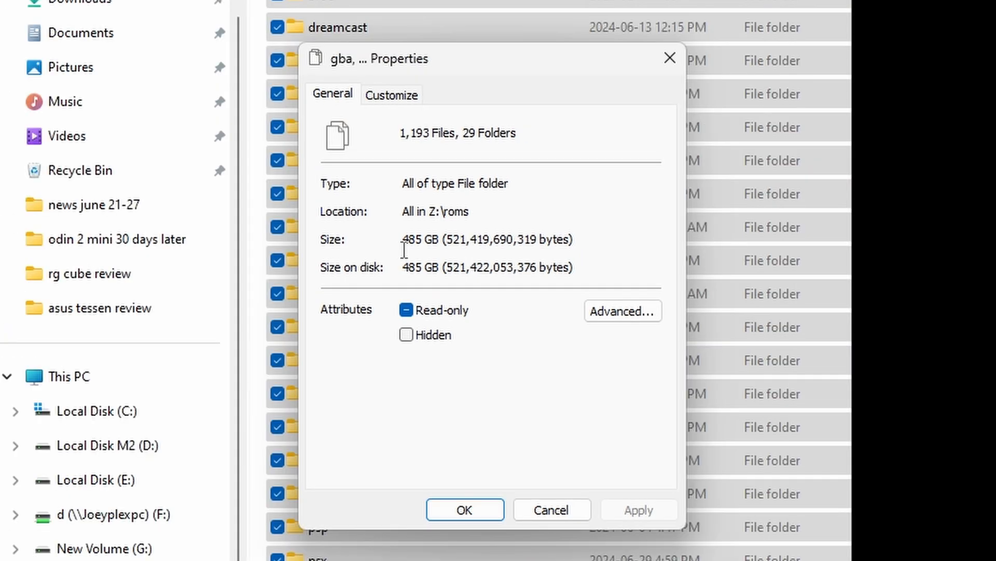
pyautogui.moveTo(394, 252)
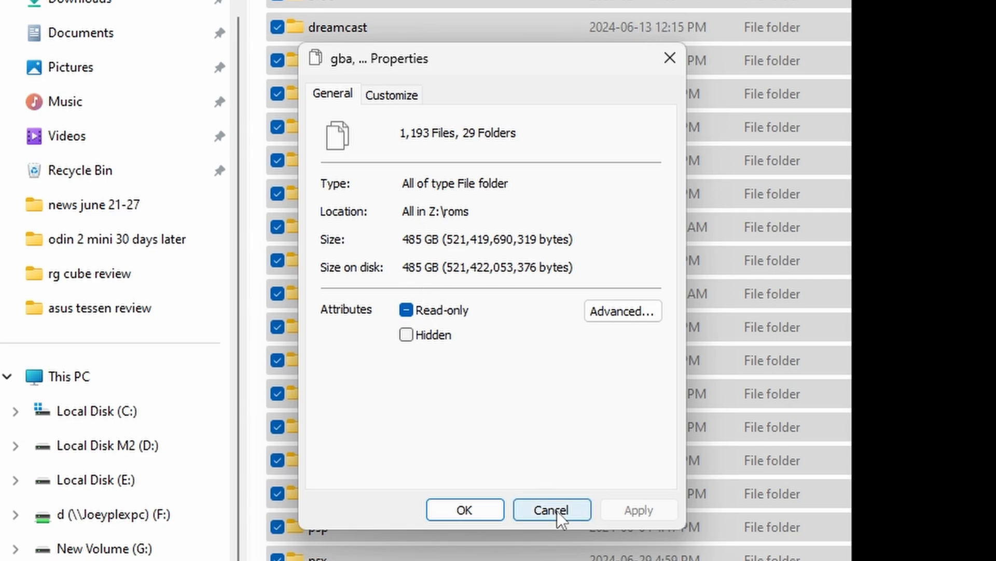
pyautogui.click(552, 510)
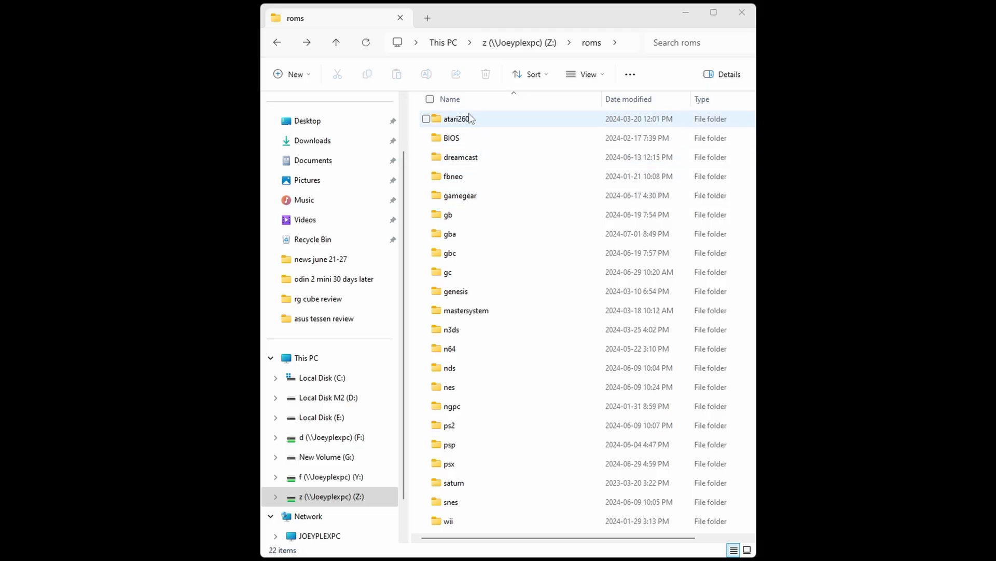
# Select the atari2600 folder, then enter the folder holding PS2, RetroArch, Switch and Vita
pyautogui.click(458, 119)
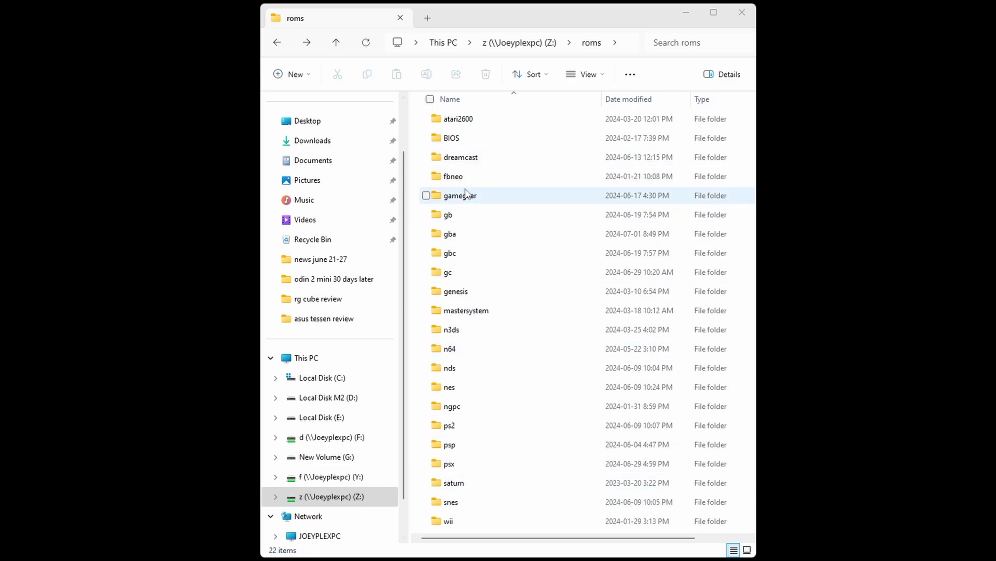
pyautogui.click(458, 119)
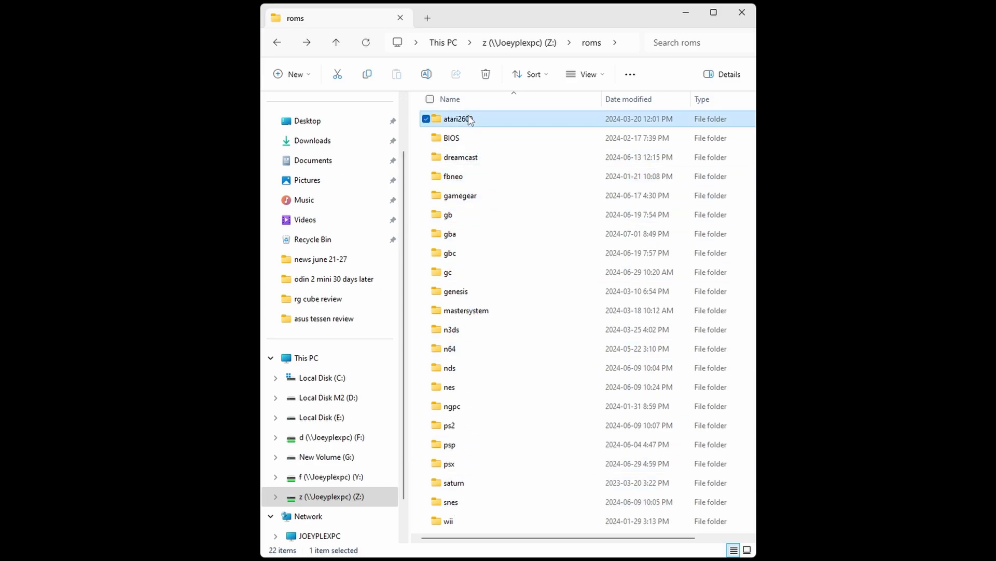
pyautogui.moveTo(470, 157)
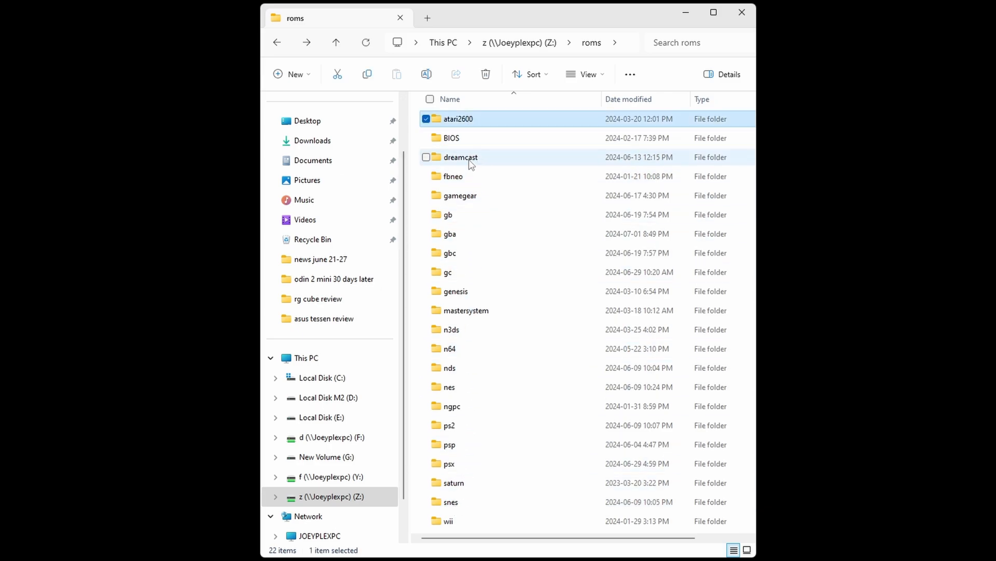
pyautogui.click(453, 176)
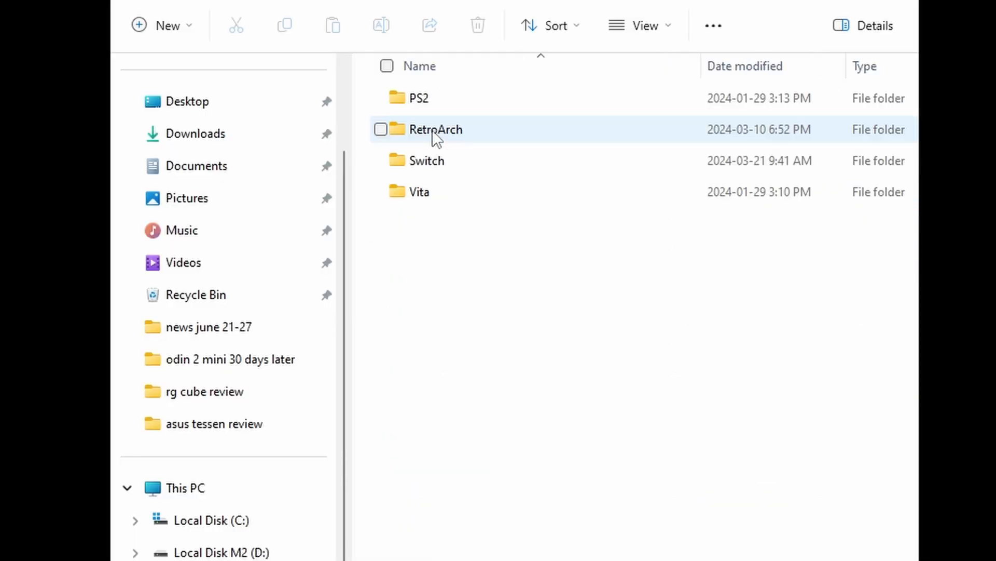
pyautogui.moveTo(469, 145)
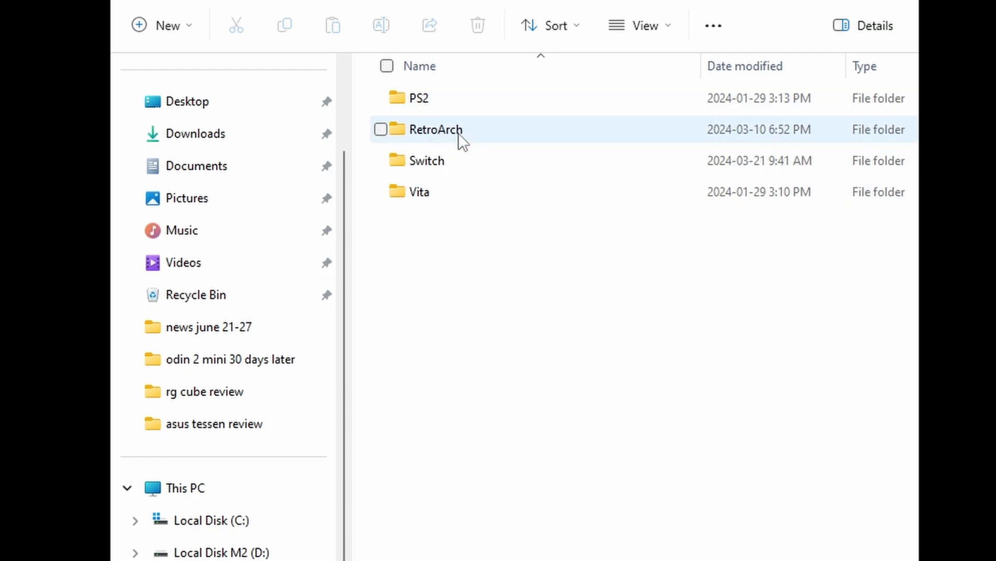
# Browse RetroArch's BIOS files, go back, and head toward the roms folder
pyautogui.doubleClick(437, 129)
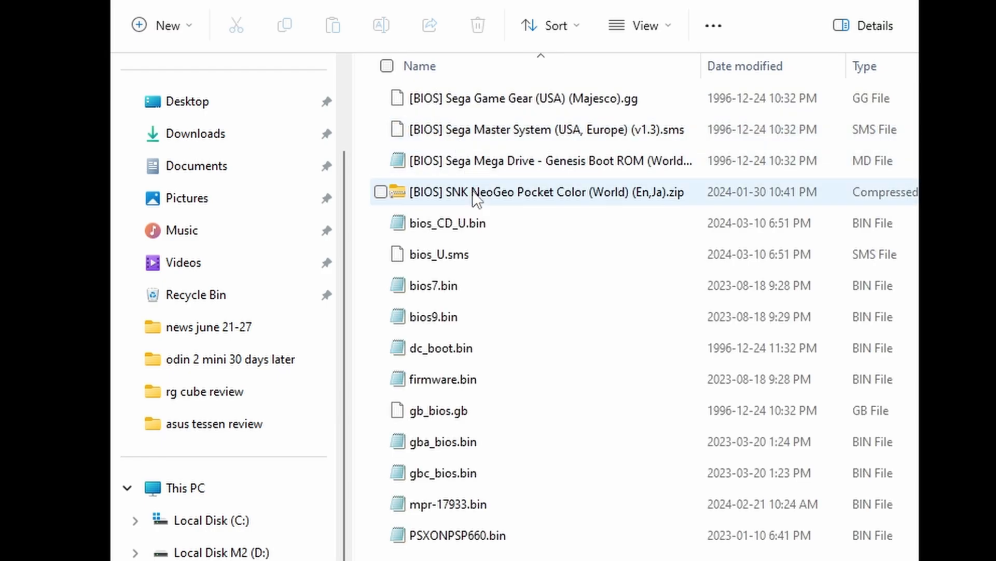
pyautogui.click(448, 504)
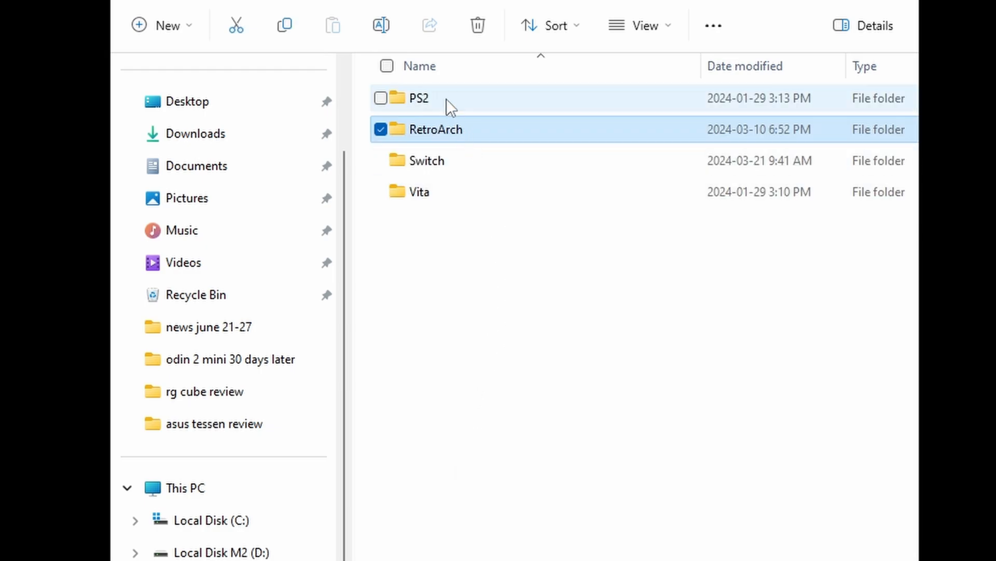
pyautogui.doubleClick(419, 98)
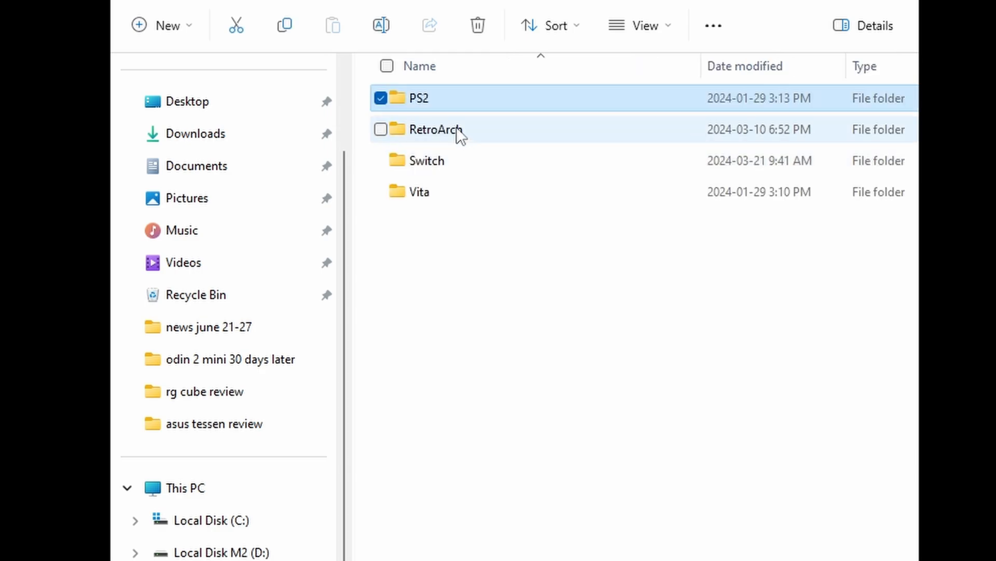
pyautogui.moveTo(458, 130)
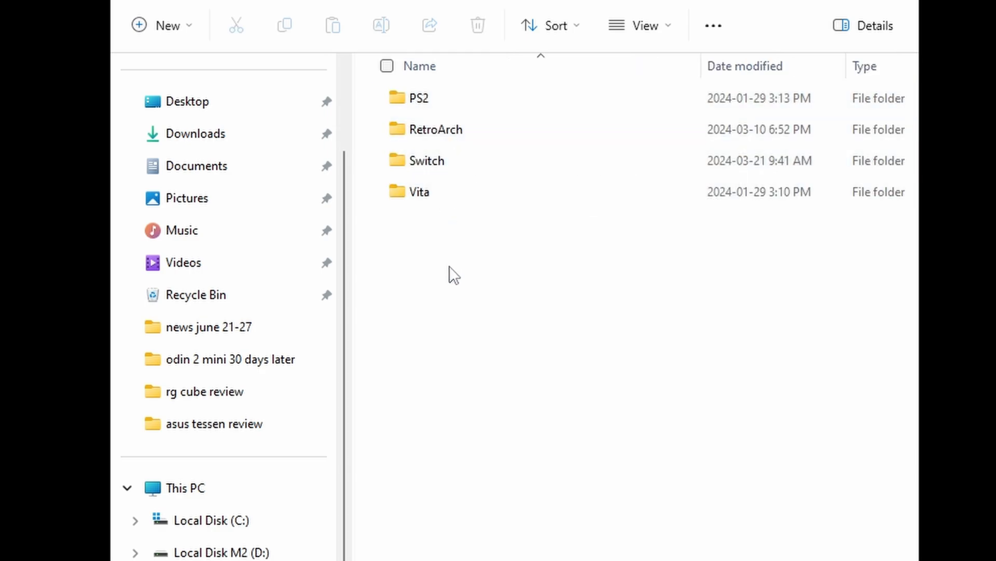
pyautogui.moveTo(432, 230)
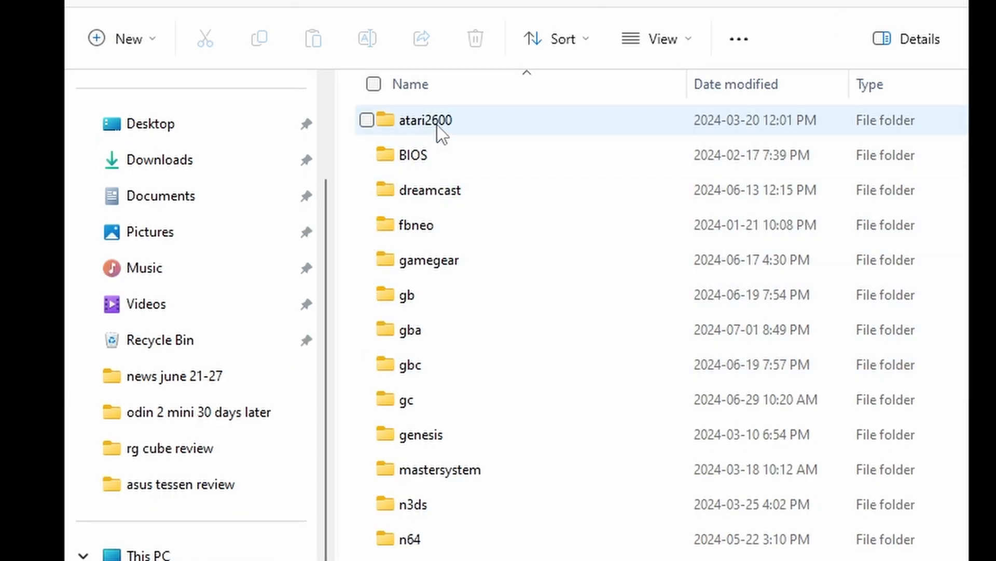
# Open atari2600, look inside Adventure (USA).zip at its .a26 file, then return
pyautogui.doubleClick(426, 120)
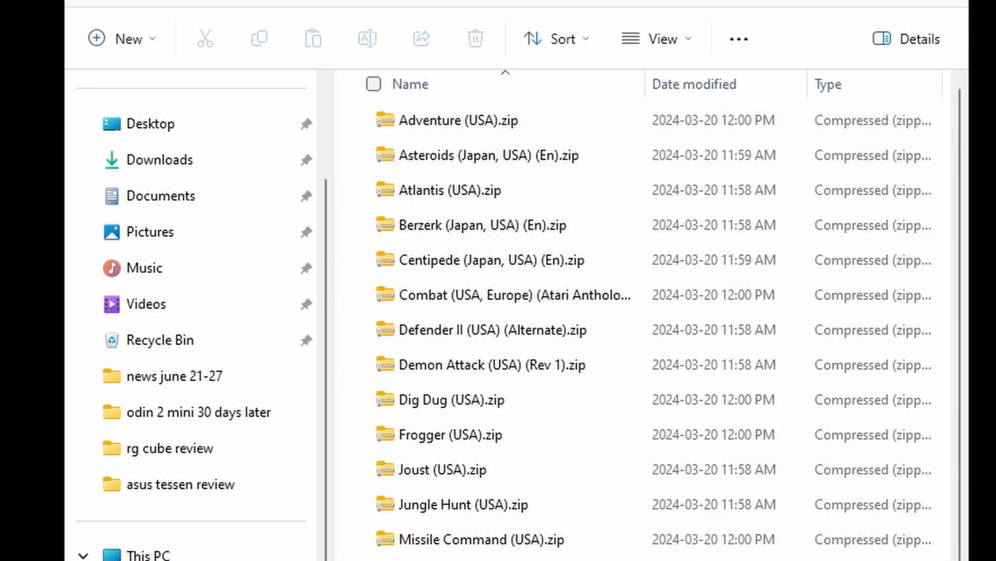
pyautogui.click(458, 120)
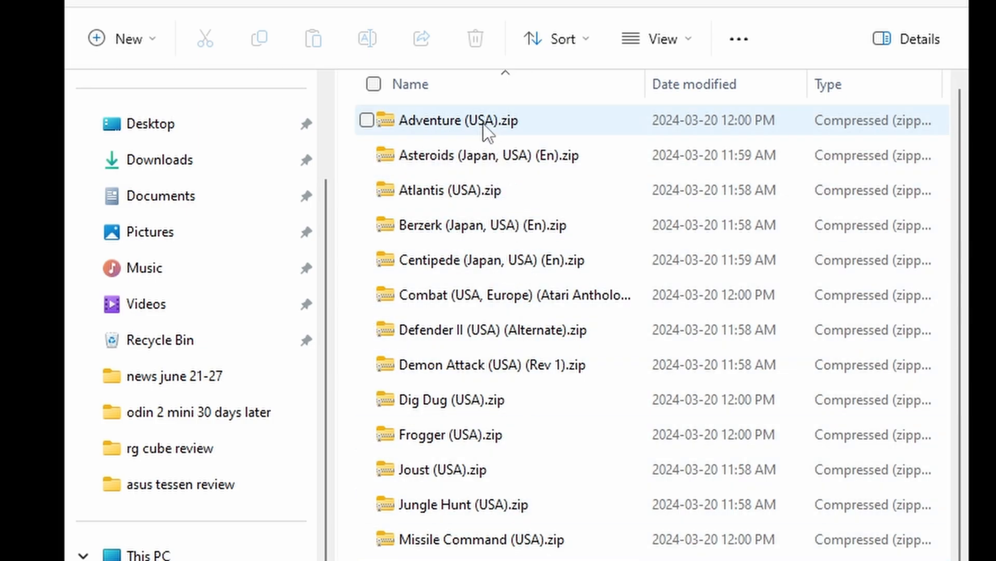
pyautogui.doubleClick(459, 120)
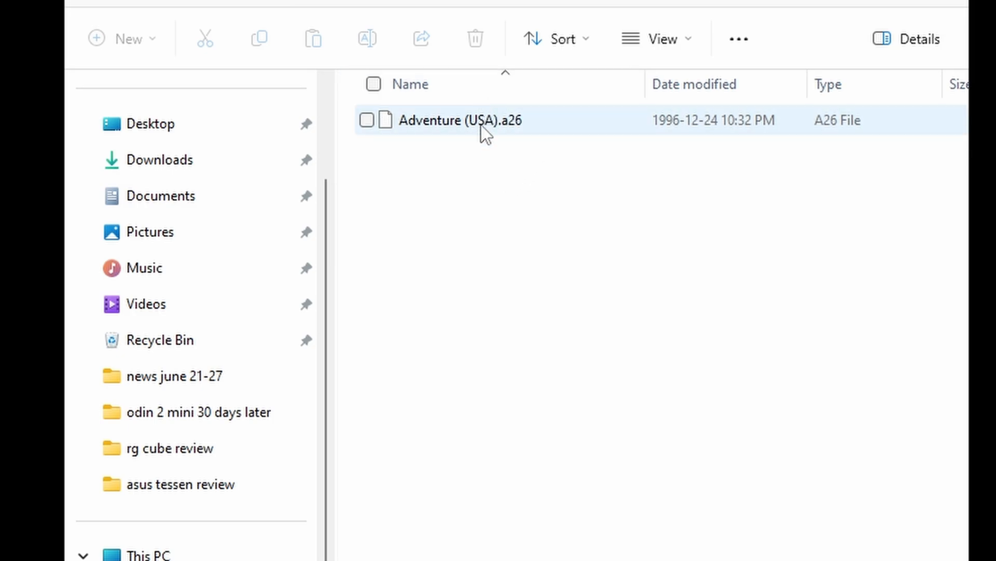
pyautogui.click(512, 161)
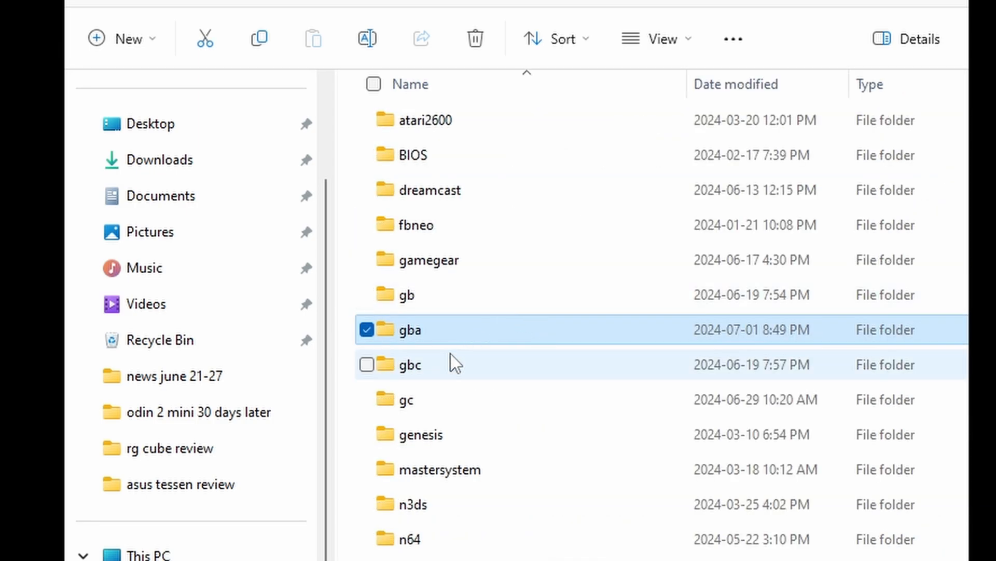
pyautogui.doubleClick(413, 329)
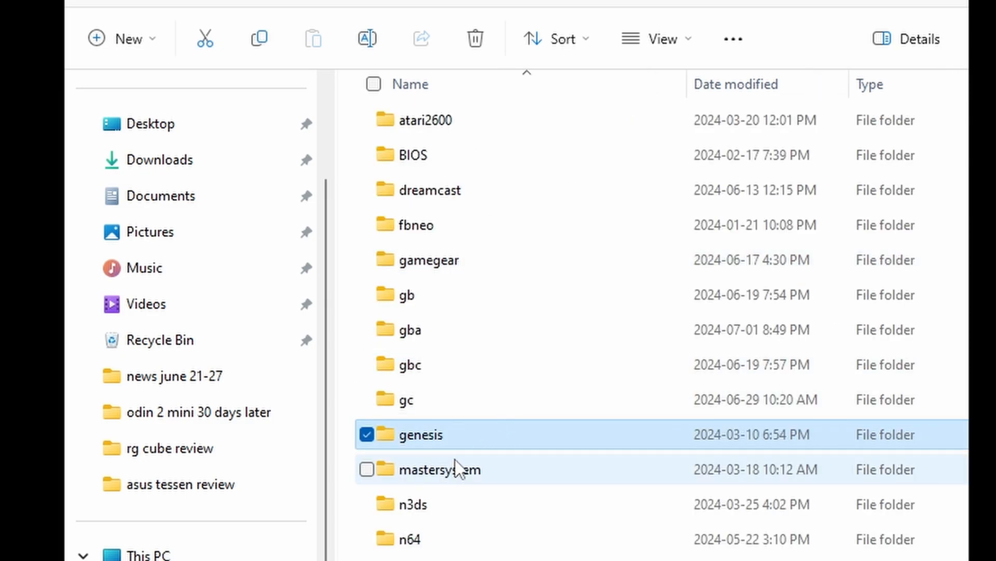
pyautogui.doubleClick(419, 434)
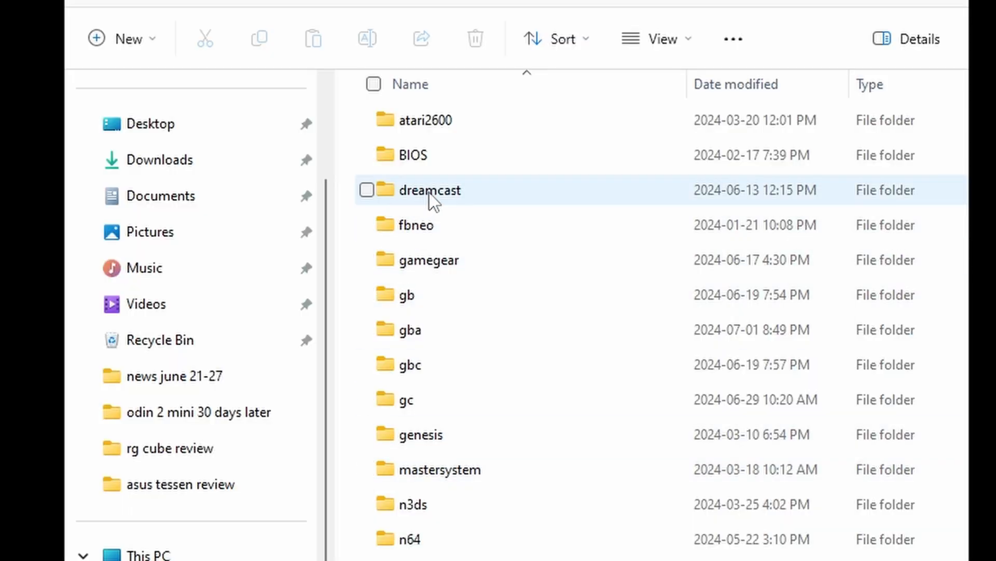
# Open the dreamcast folder and scroll past its .chd games to the .hidden folder
pyautogui.doubleClick(430, 190)
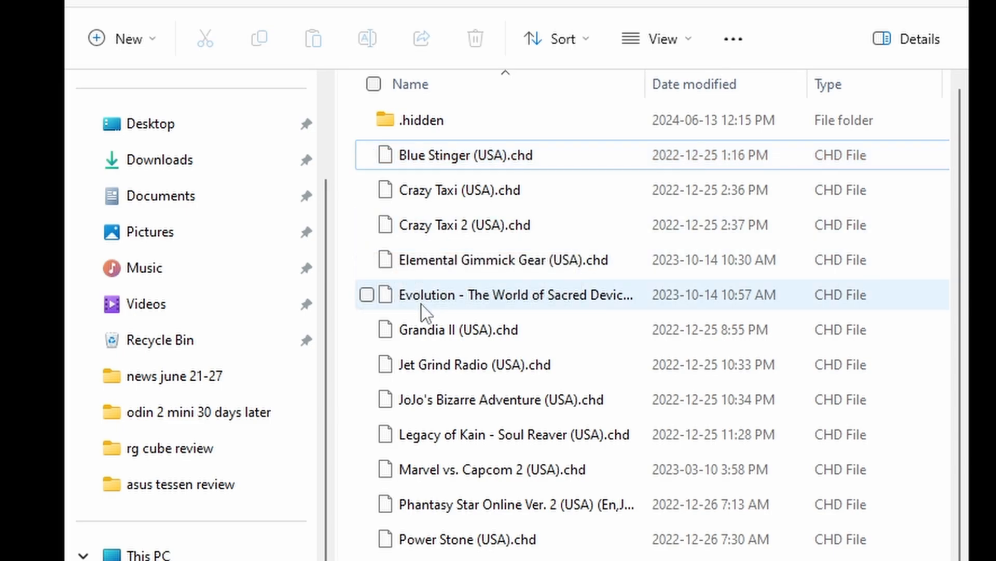
pyautogui.moveTo(525, 308)
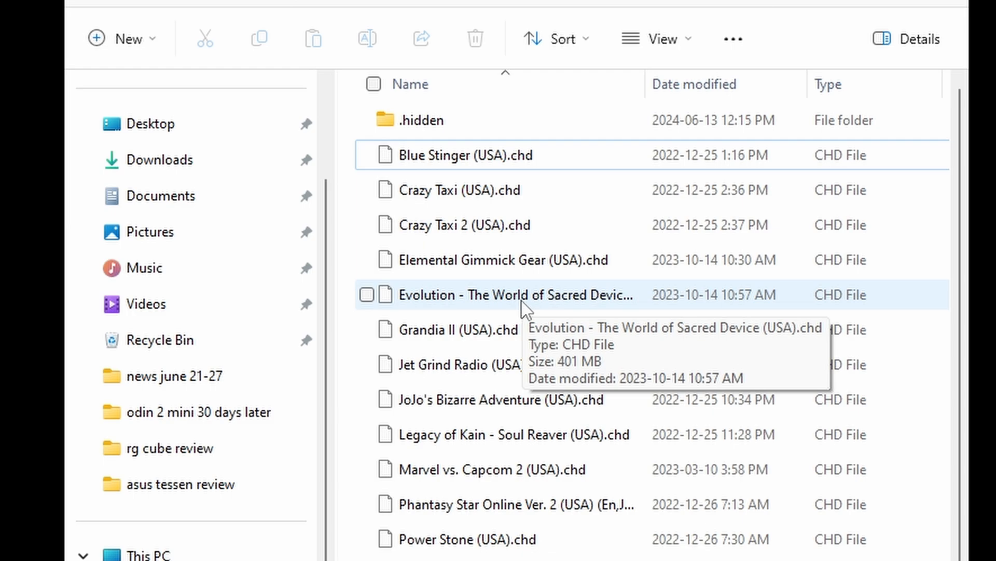
pyautogui.scroll(-3)
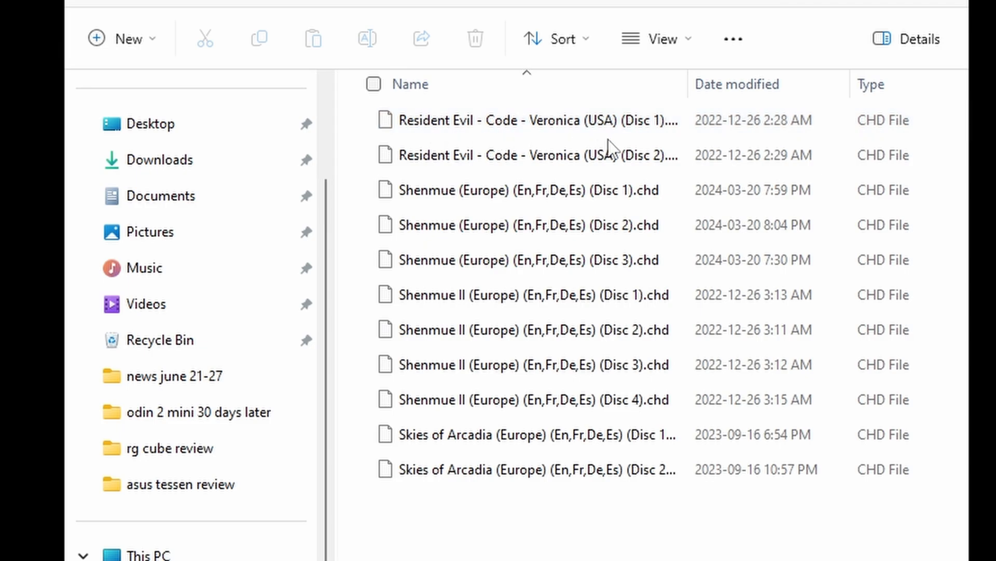
# Highlight the first Shenmue disc file among the multi-disc CHD images
pyautogui.click(509, 190)
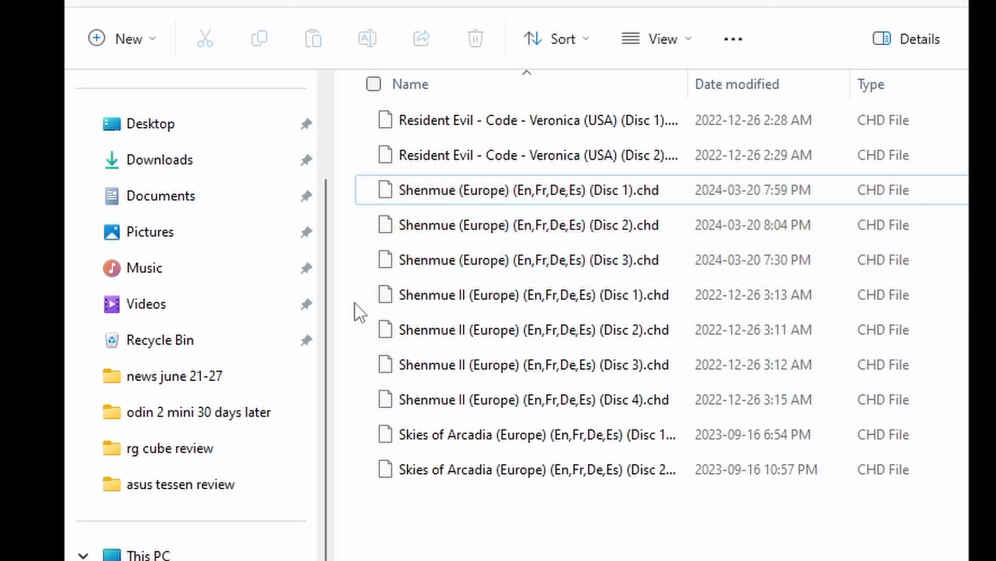
pyautogui.moveTo(555, 530)
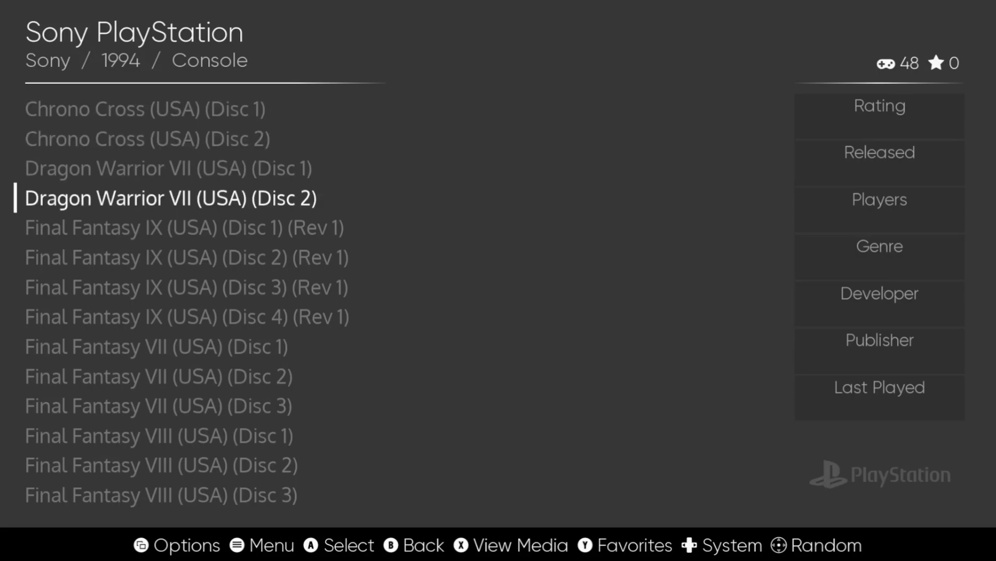
# Scroll the Sony PlayStation list, where each game disc is a separate entry
pyautogui.scroll(-3)
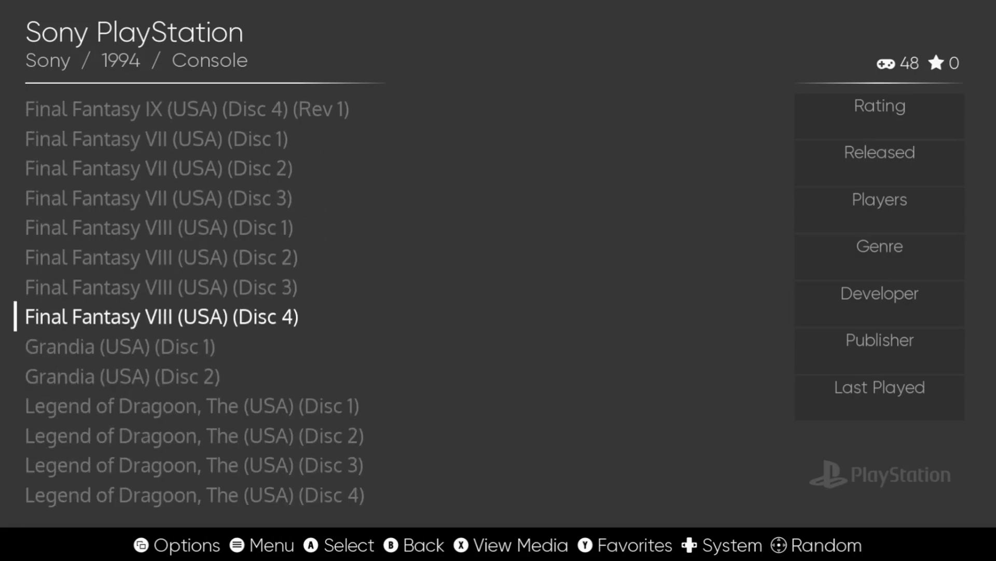
pyautogui.scroll(-3)
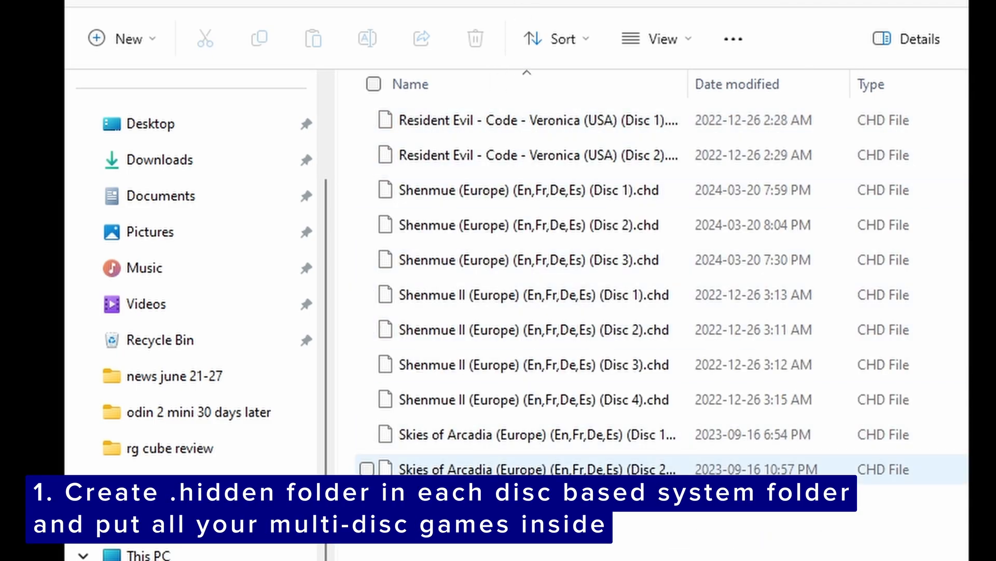
pyautogui.click(534, 121)
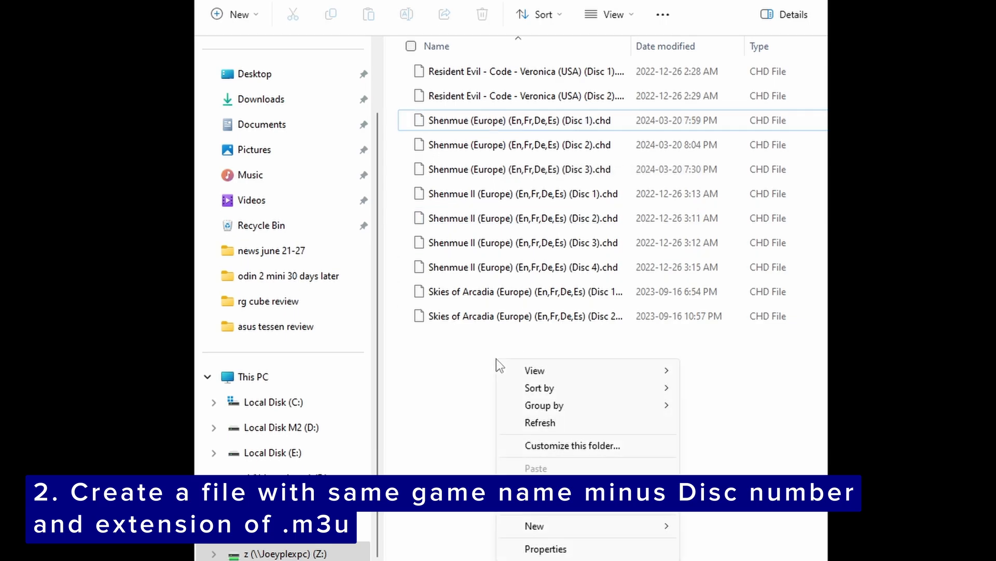
# Create a new file named Shenmue (Europe) (En,Fr,De,Es).m3u, accepting the extension change
pyautogui.click(535, 526)
pyautogui.write('Shenmue (Europe) (En,Fr,De,Es).m3u')
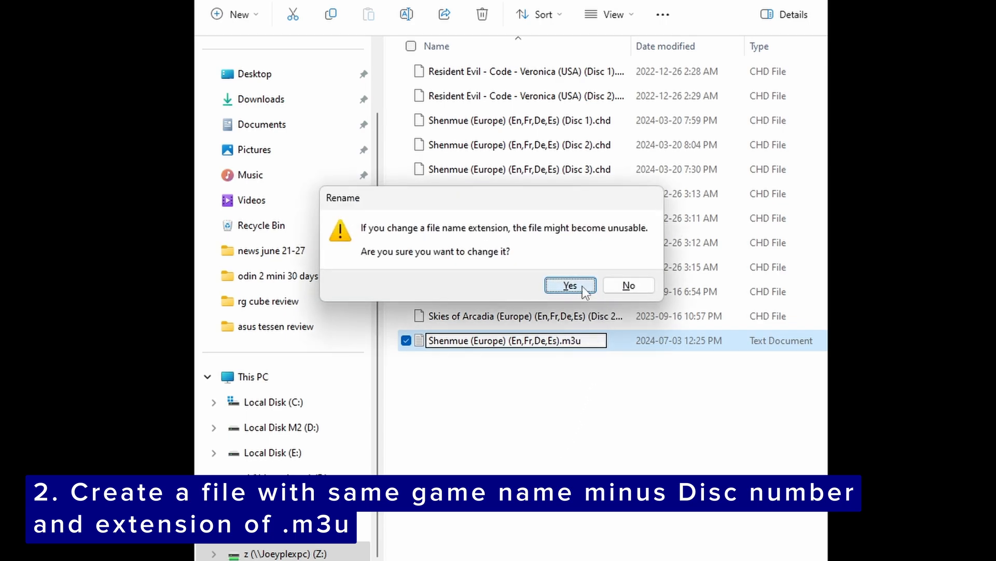
pyautogui.click(569, 284)
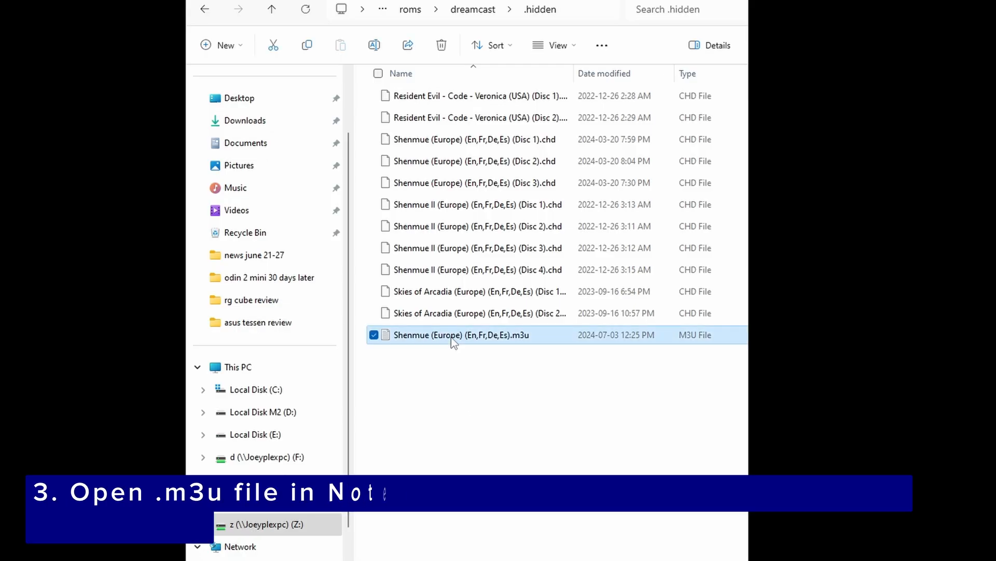
# Write .hidden/ paths for Shenmue discs 1, 2 and 3 into the m3u in Notepad
pyautogui.doubleClick(461, 335)
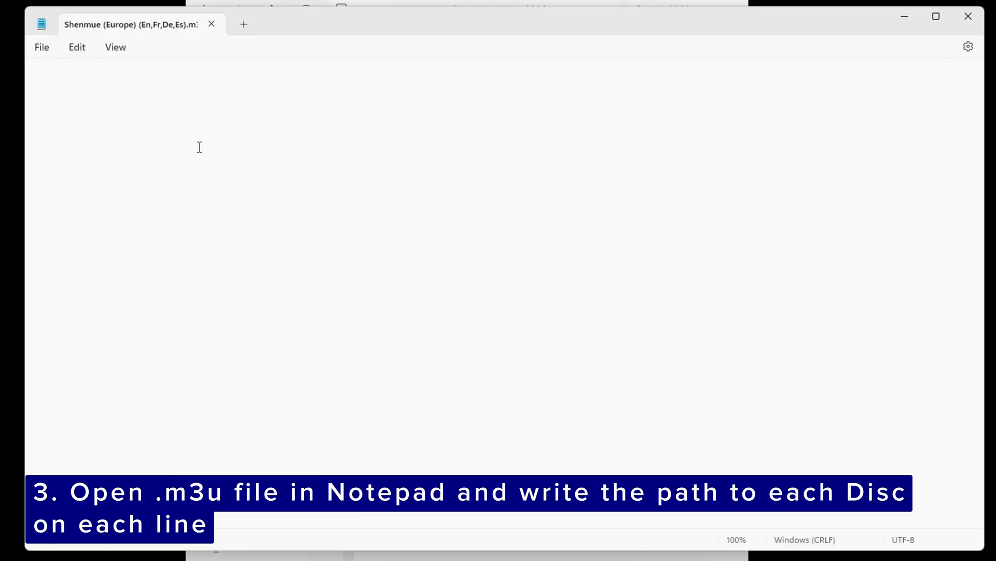
pyautogui.moveTo(184, 135)
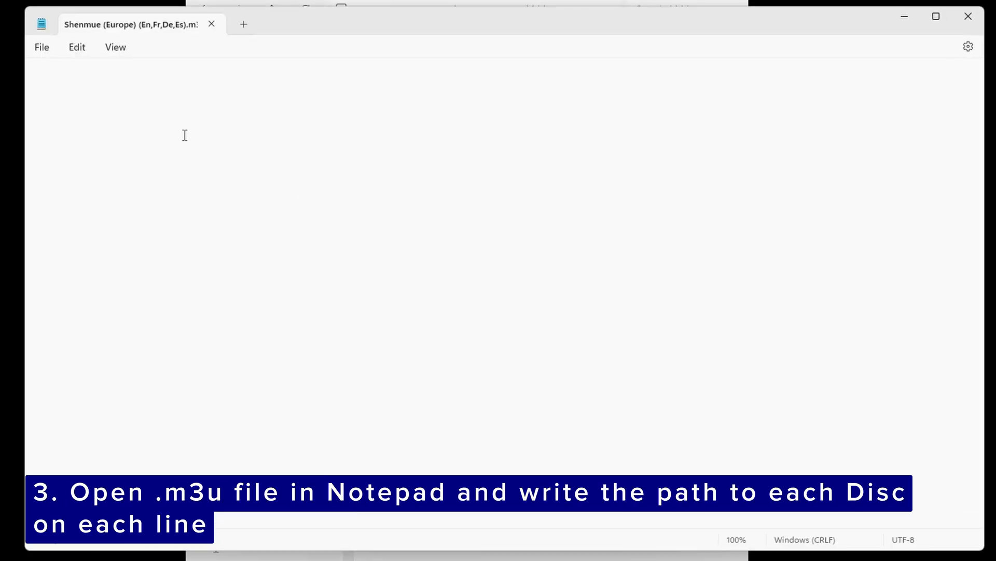
pyautogui.write('.hidd')
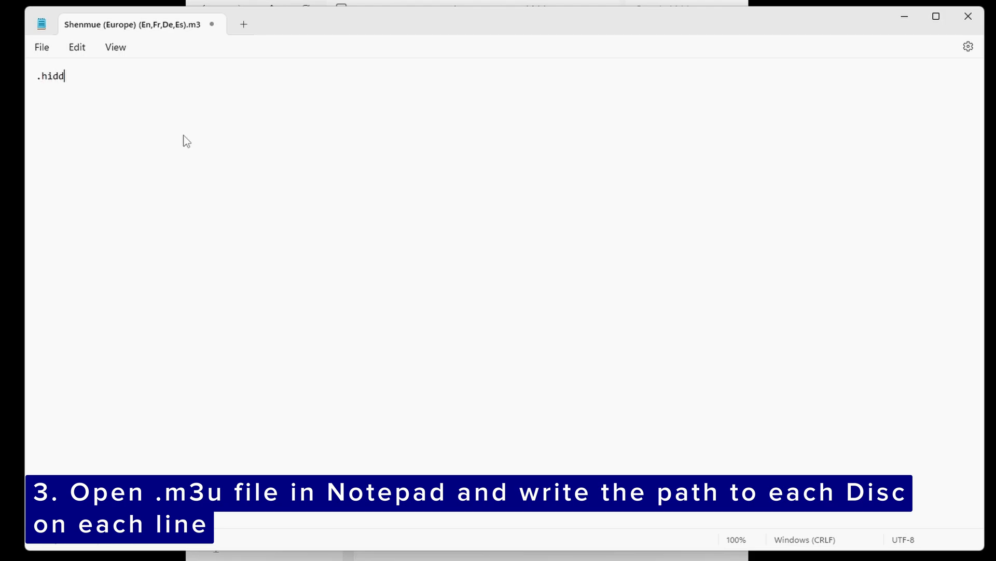
pyautogui.write('en/')
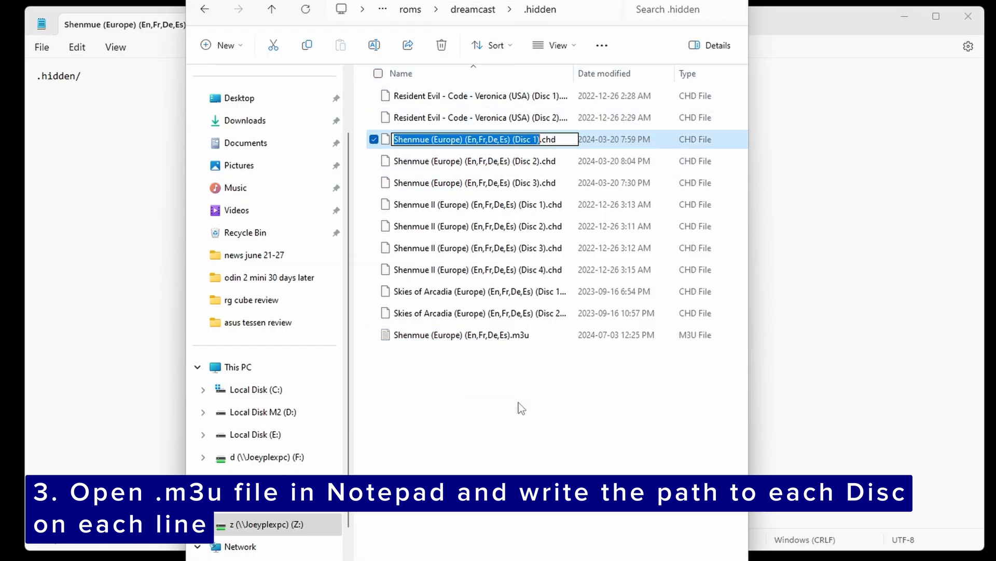
pyautogui.rightClick(479, 140)
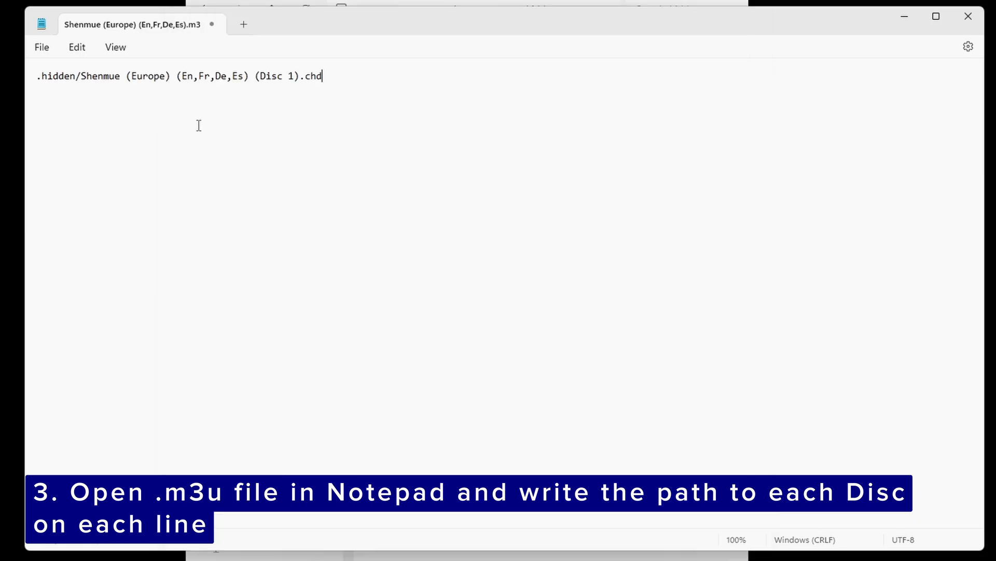
pyautogui.moveTo(376, 89)
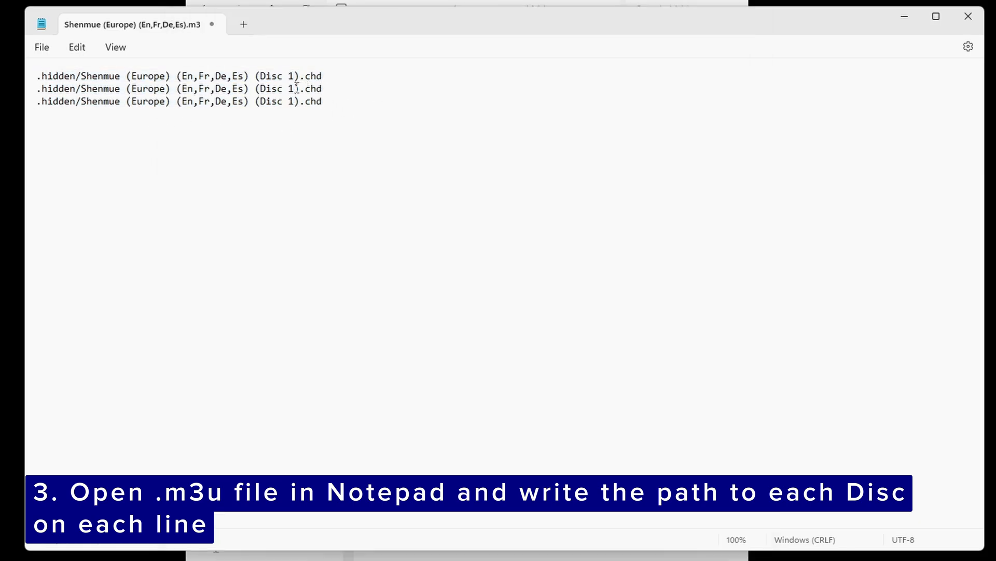
pyautogui.write('2')
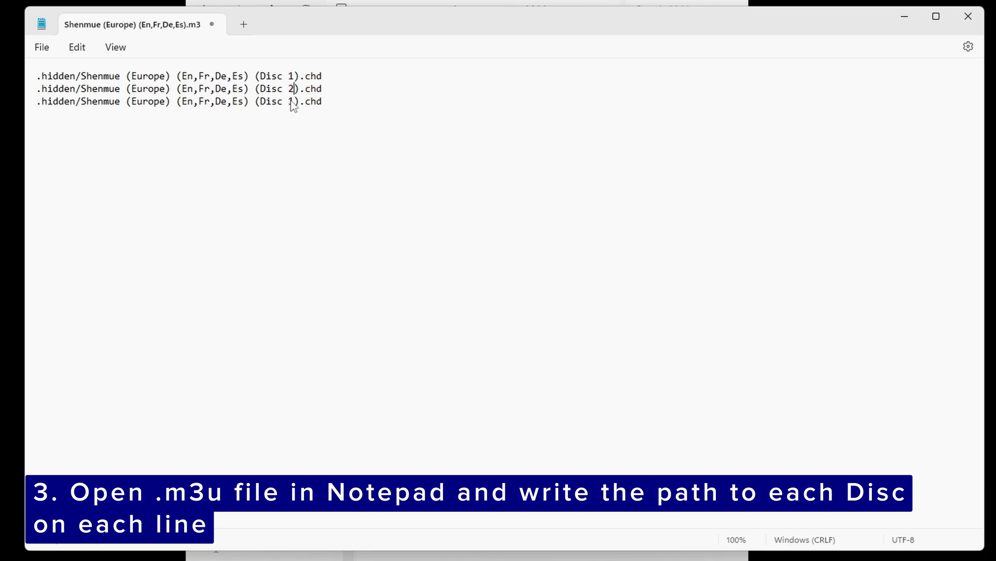
pyautogui.write('3')
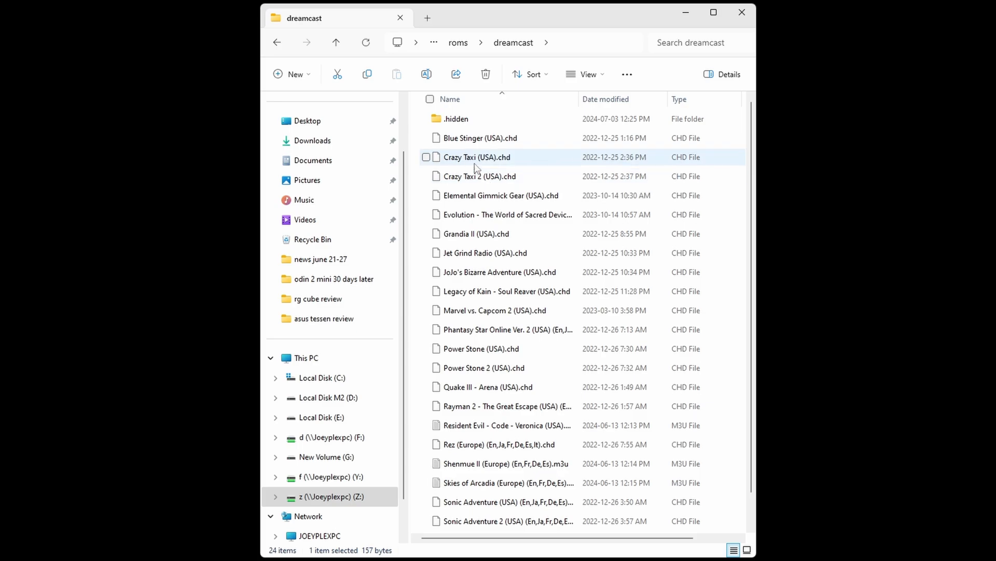
# Move the Shenmue .m3u into the dreamcast folder, show hidden items, and open .hidden
pyautogui.doubleClick(456, 119)
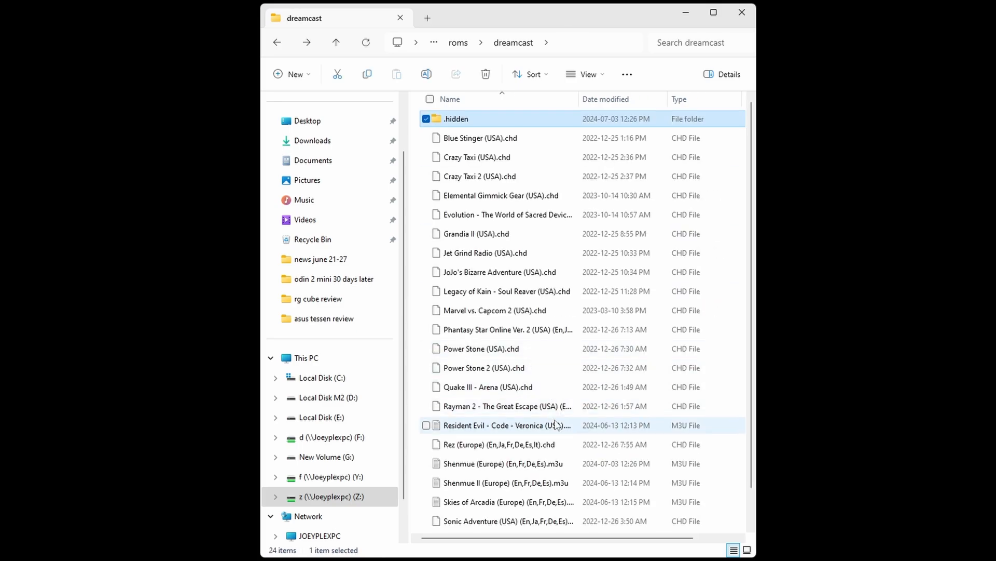
pyautogui.click(484, 367)
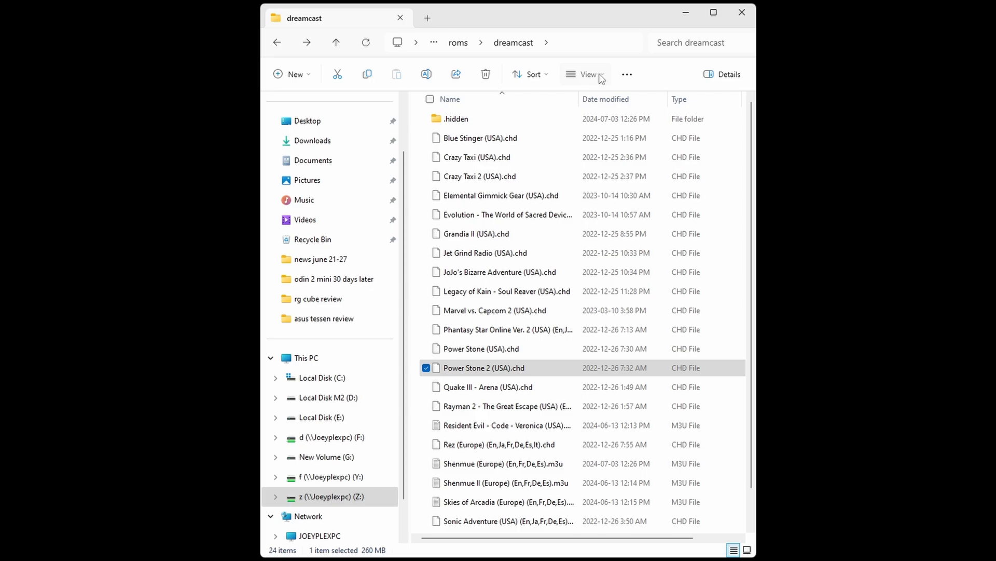
pyautogui.click(584, 74)
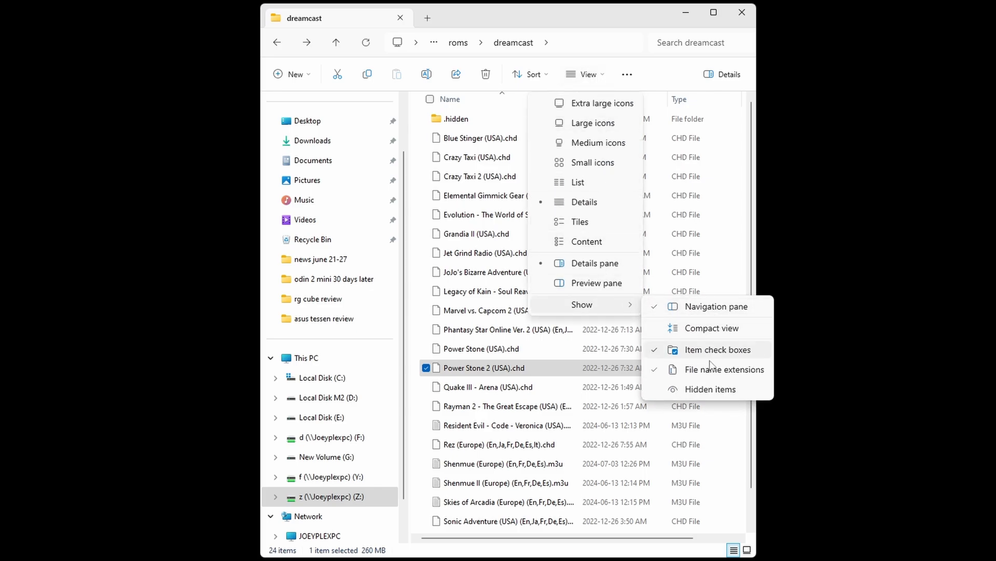
pyautogui.moveTo(710, 389)
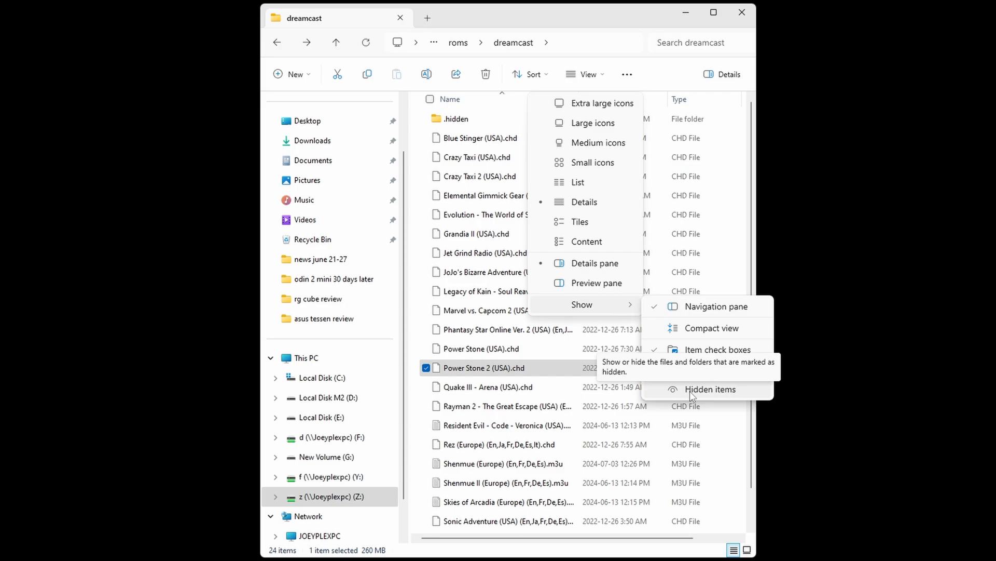
pyautogui.moveTo(704, 394)
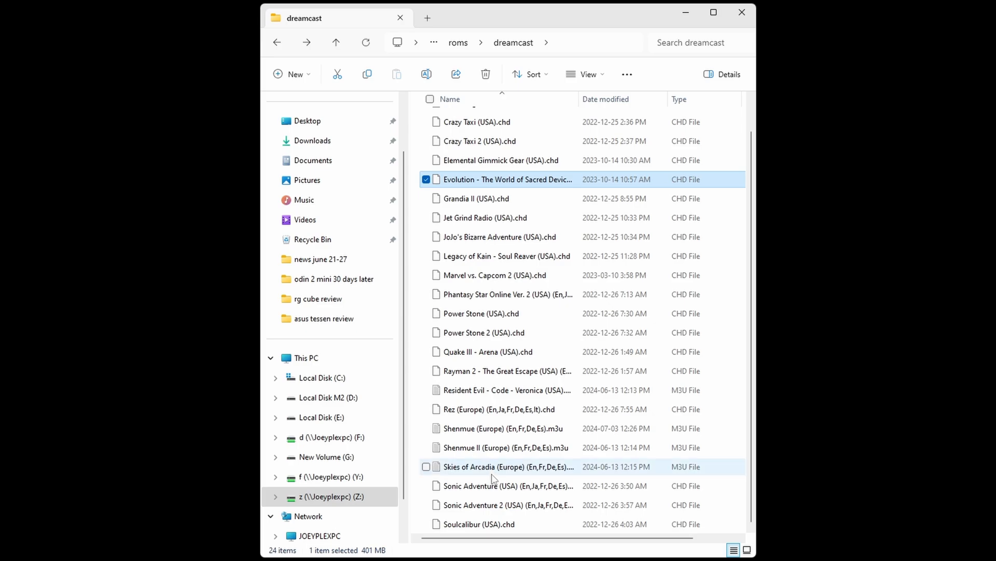
pyautogui.click(502, 428)
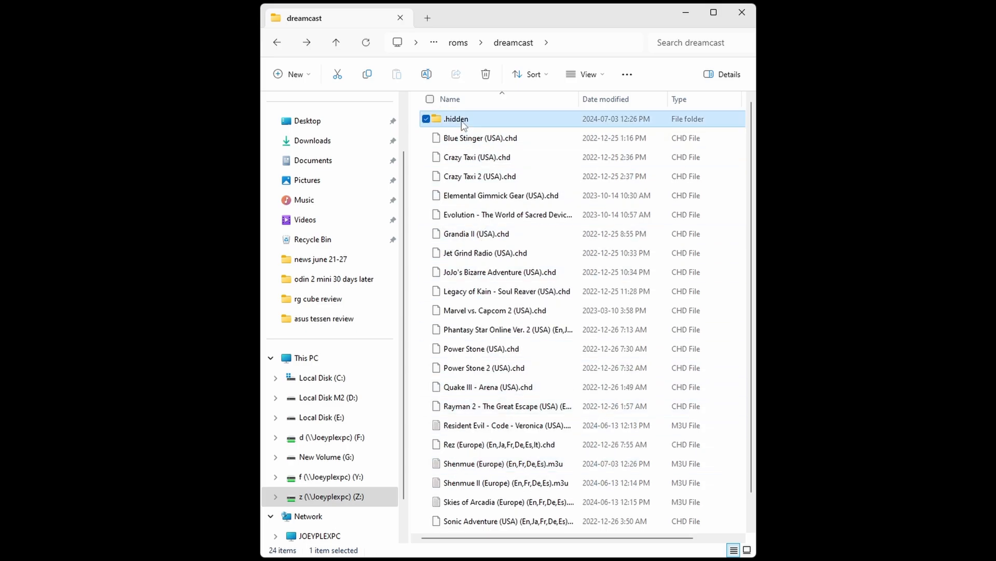
pyautogui.doubleClick(455, 119)
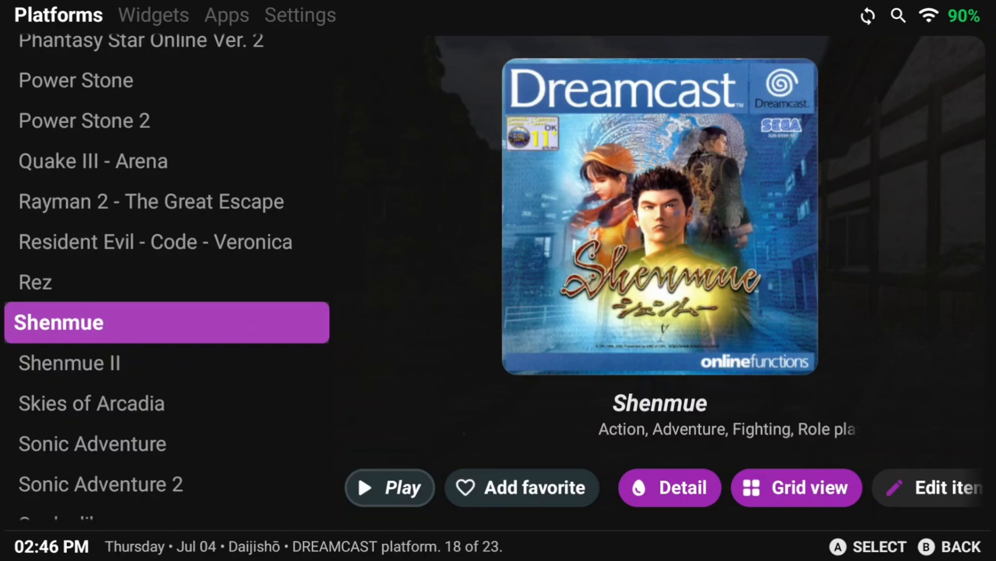
# Launch Shenmue (Europe) (En,Fr,De,Es), the playlist entry without a disc number
pyautogui.click(388, 487)
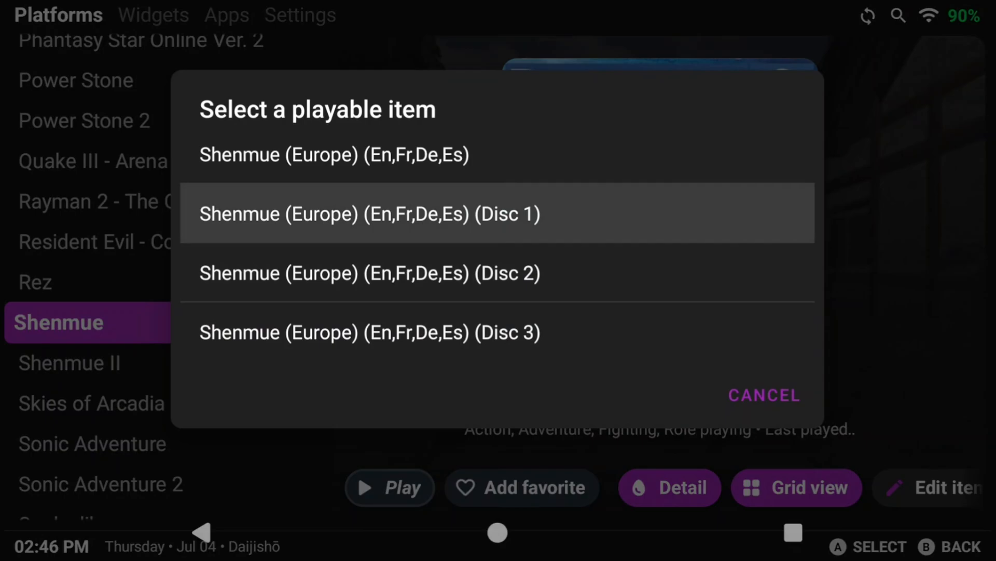
pyautogui.press('up')
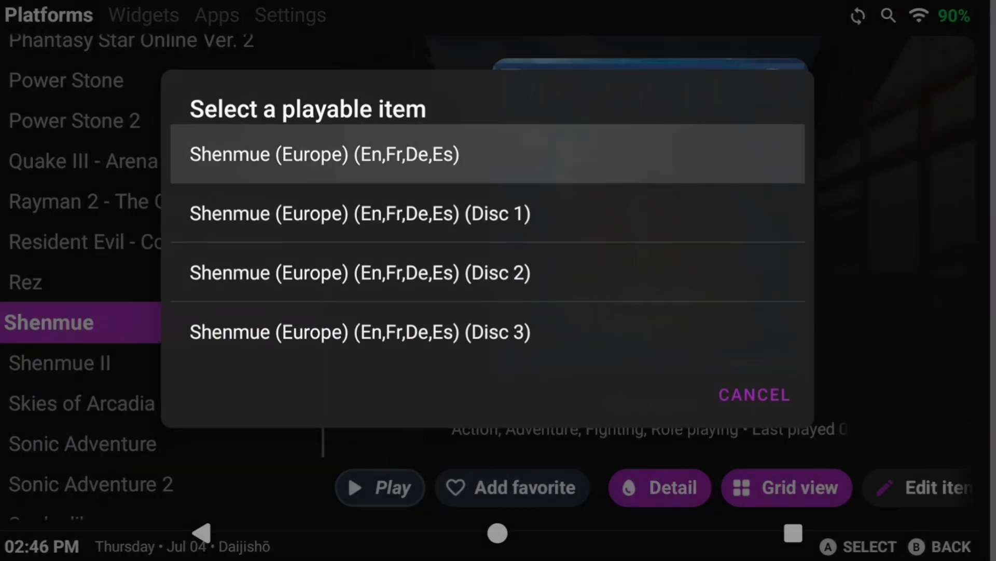
pyautogui.click(324, 154)
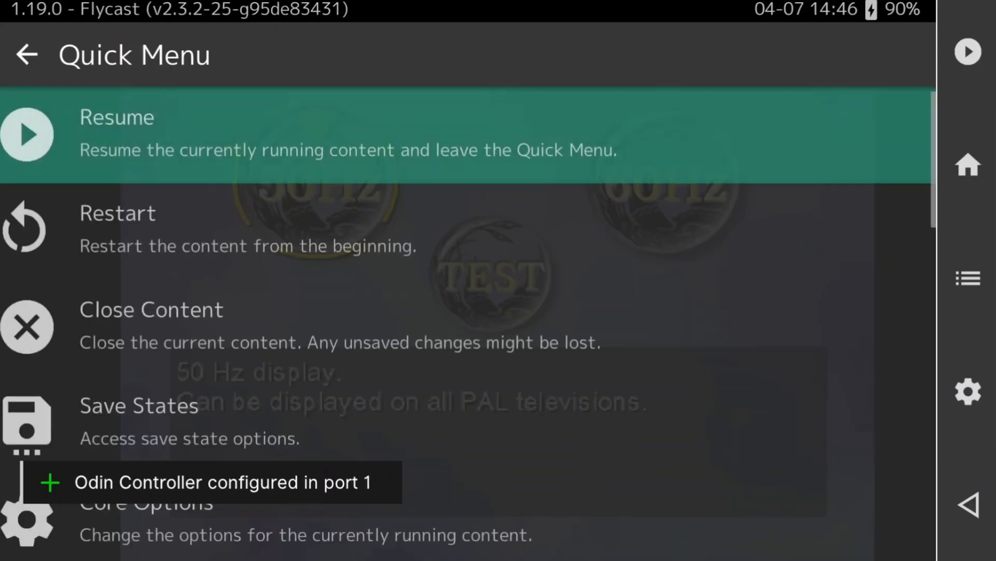
# Open Disc Control > Current Disc Index from the Quick Menu to view Discs 1, 2 and 3
pyautogui.press('Down')
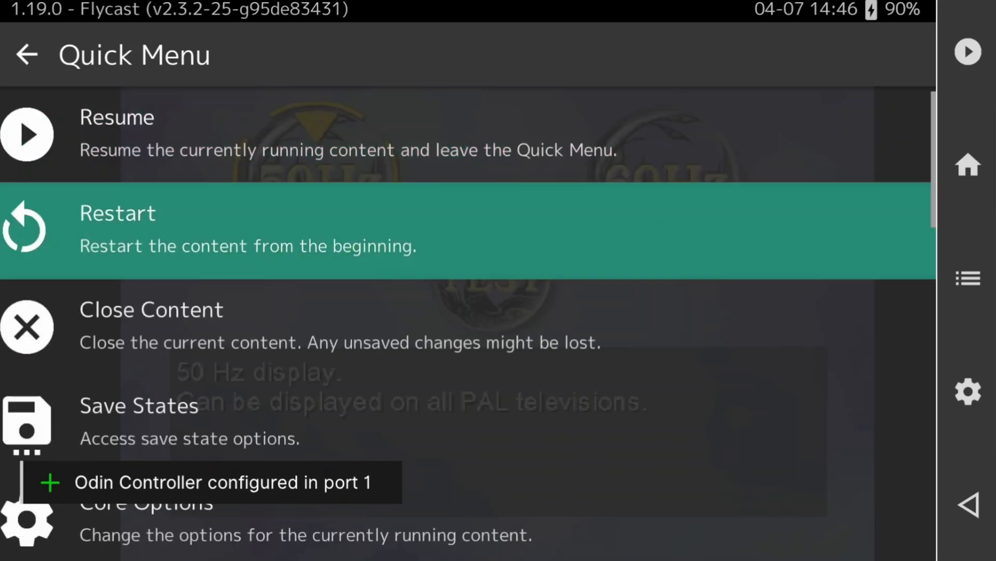
pyautogui.scroll(-3)
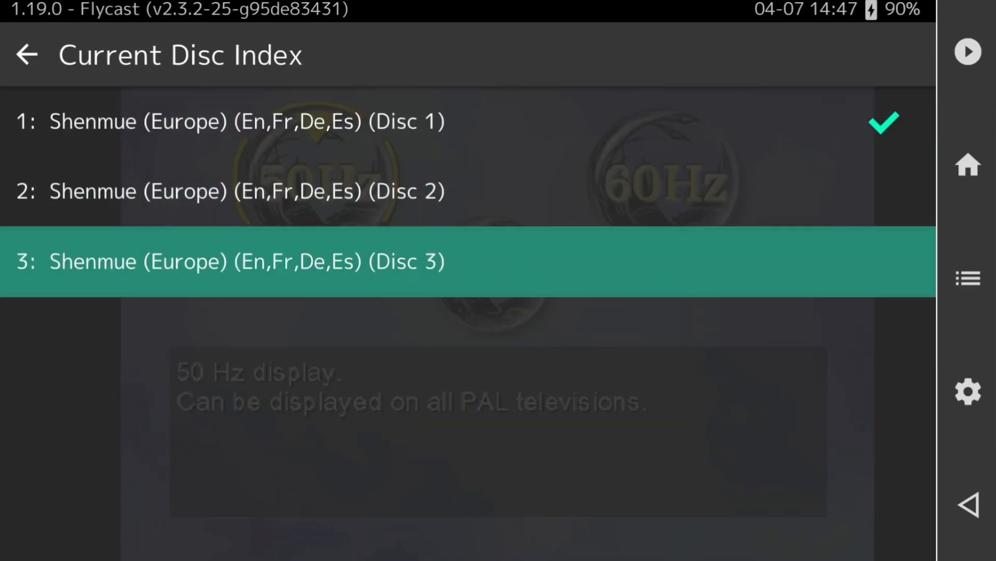
pyautogui.click(248, 190)
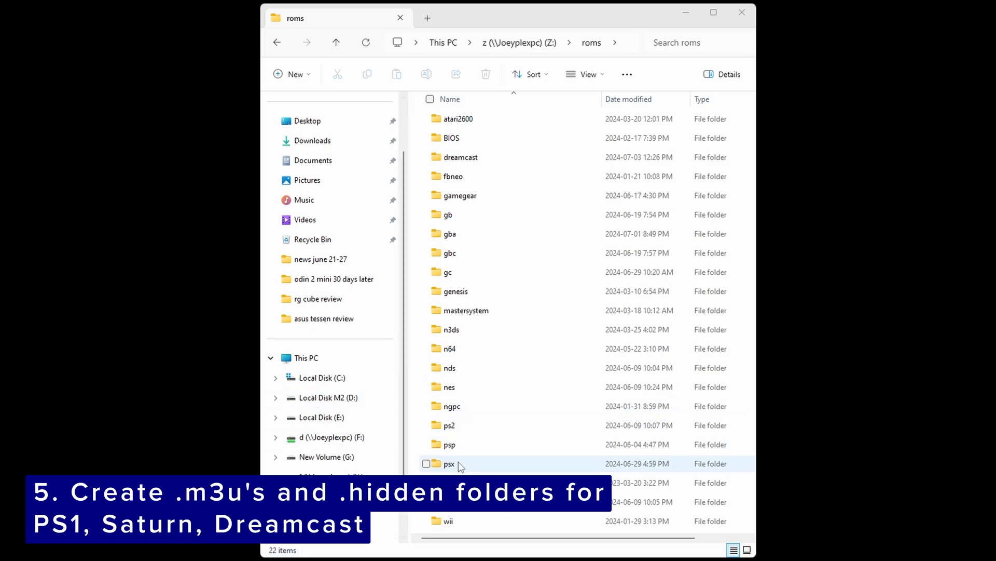
# Look inside the psx folder, return to roms, then open the ps2 folder
pyautogui.doubleClick(448, 464)
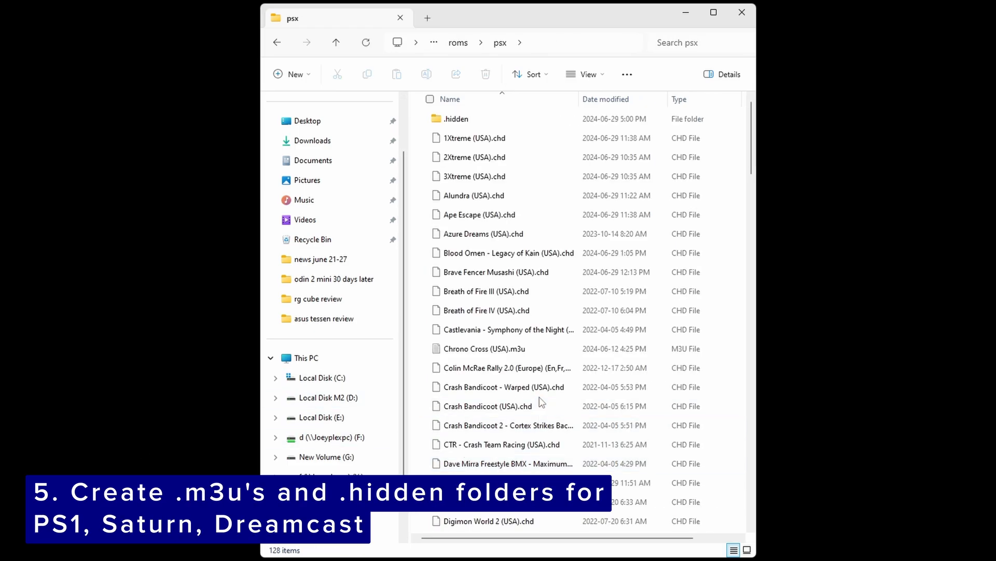
pyautogui.doubleClick(456, 119)
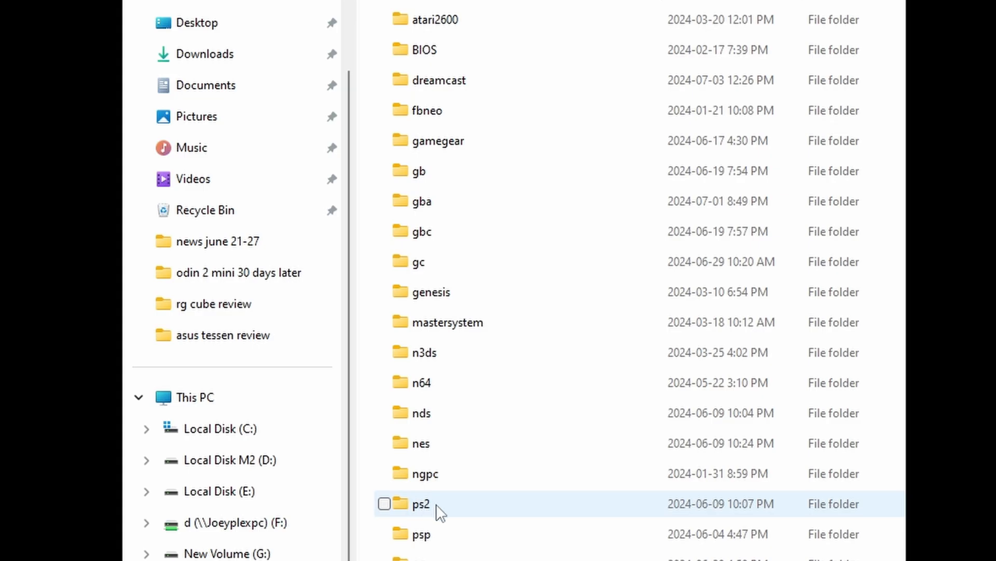
pyautogui.click(385, 504)
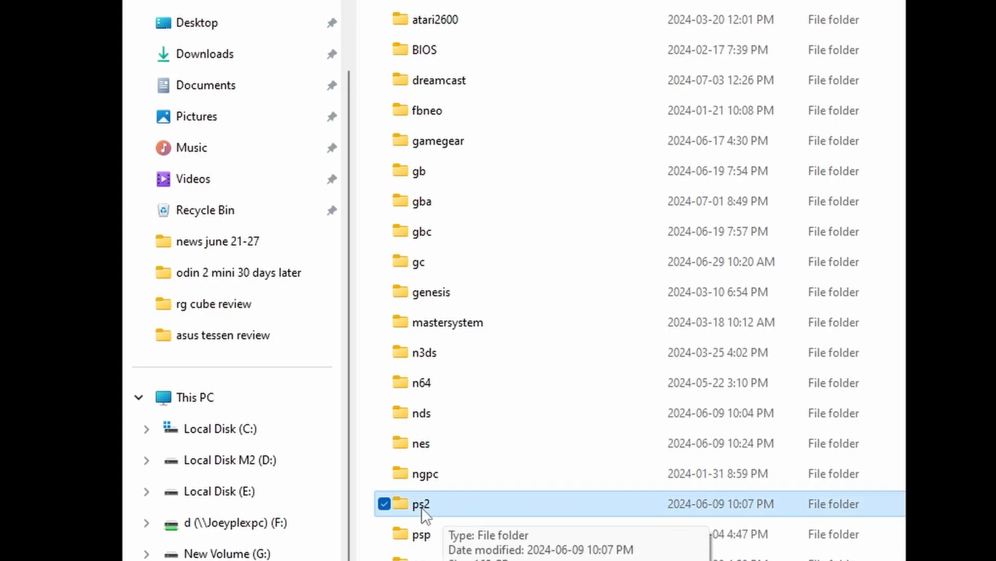
pyautogui.doubleClick(422, 503)
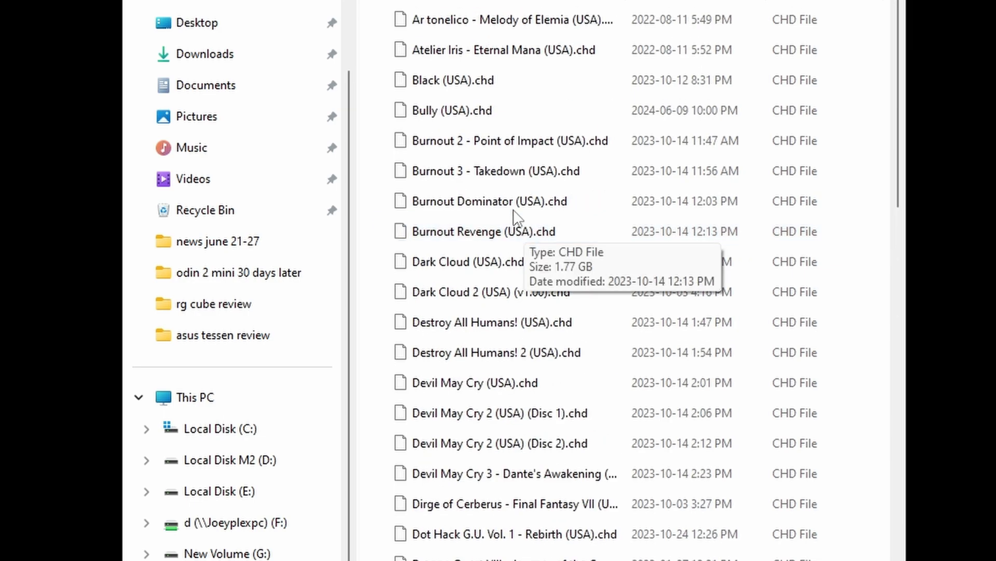
pyautogui.moveTo(372, 68)
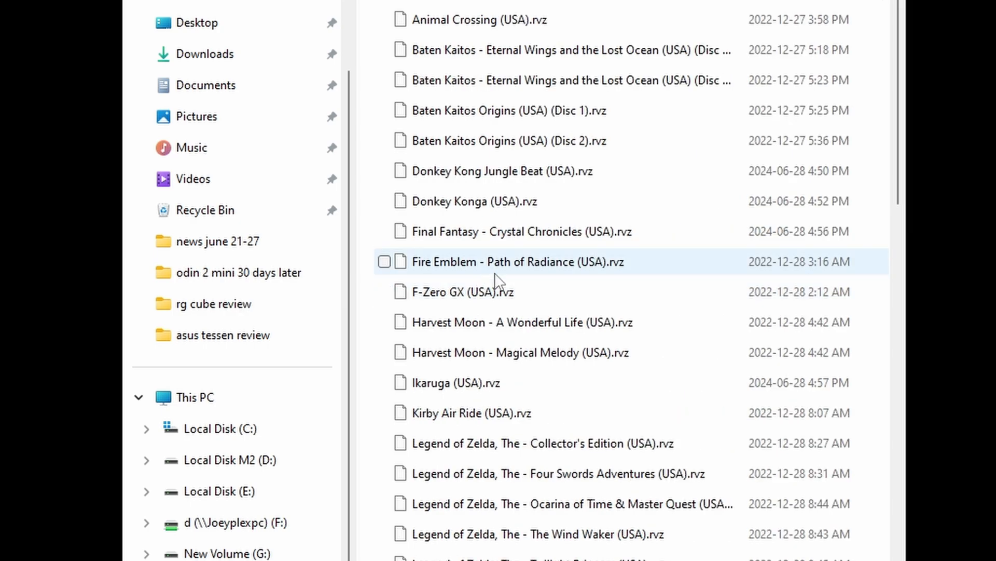
pyautogui.moveTo(490, 232)
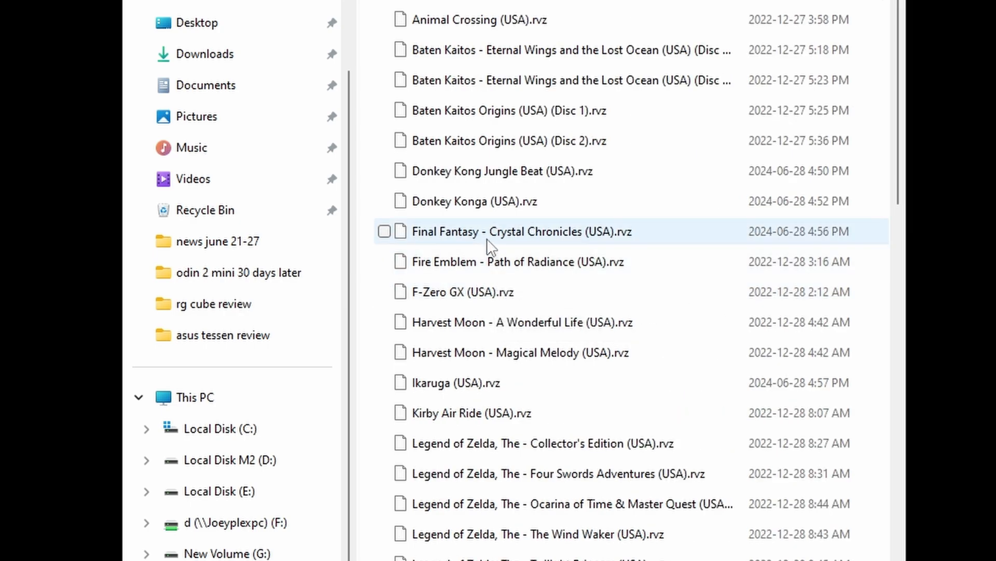
pyautogui.scroll(-3)
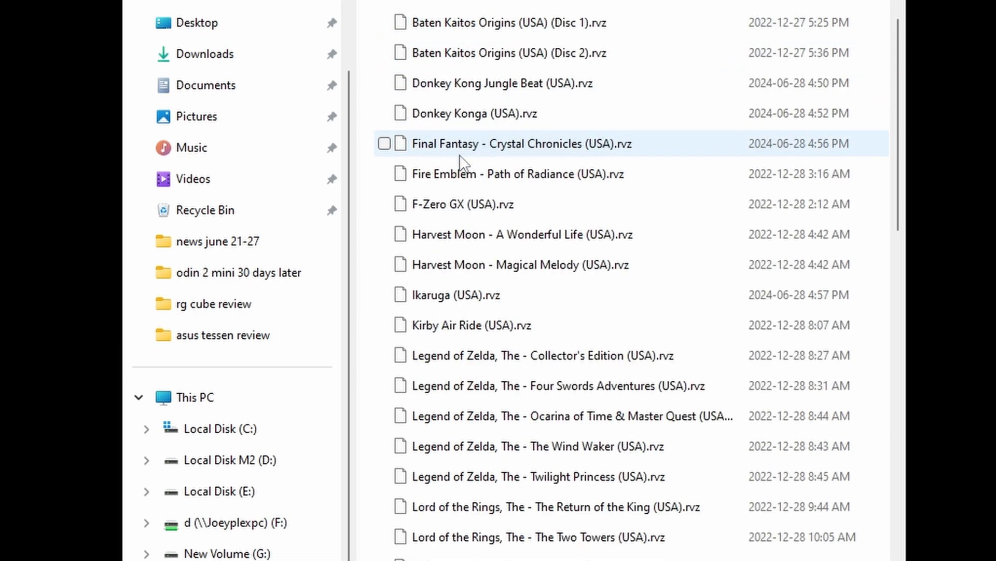
pyautogui.scroll(-3)
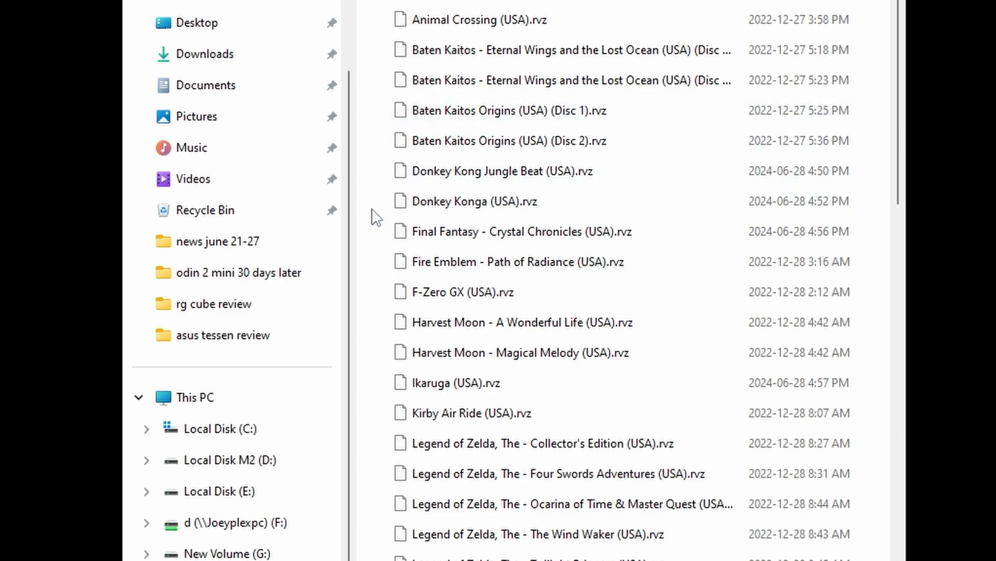
pyautogui.moveTo(598, 193)
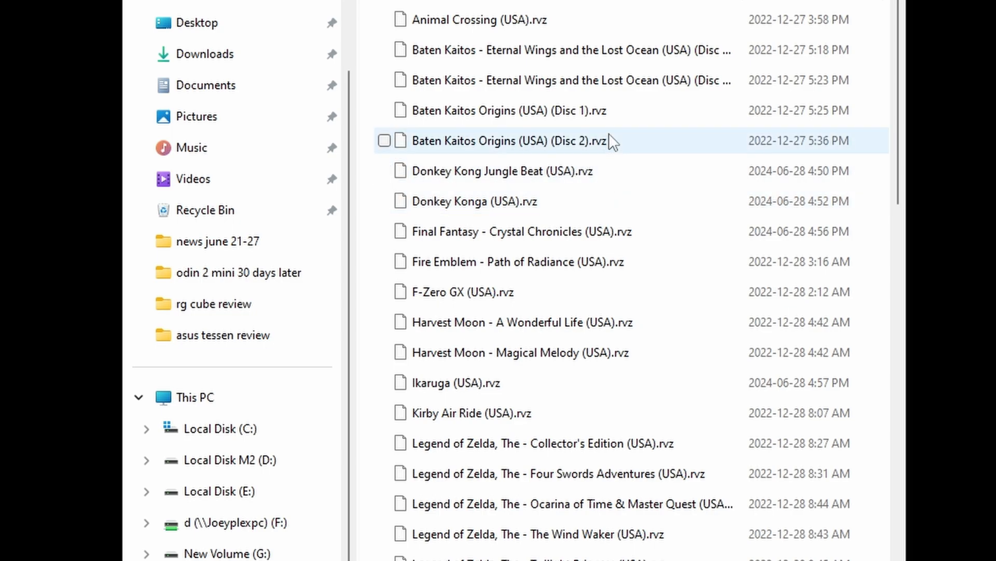
pyautogui.moveTo(571, 152)
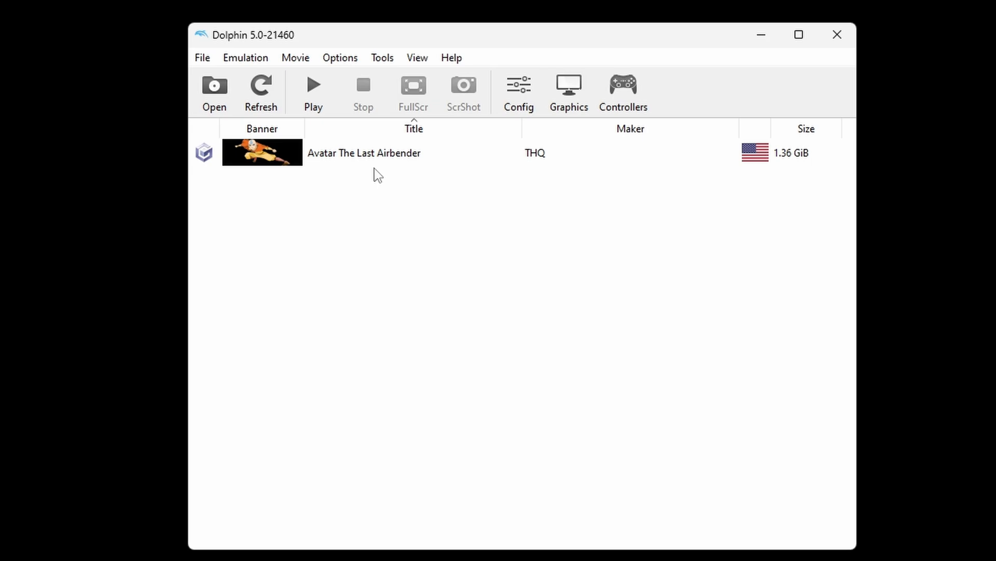
# Convert Avatar The Last Airbender to RVZ format and save it in roms\gc
pyautogui.rightClick(365, 152)
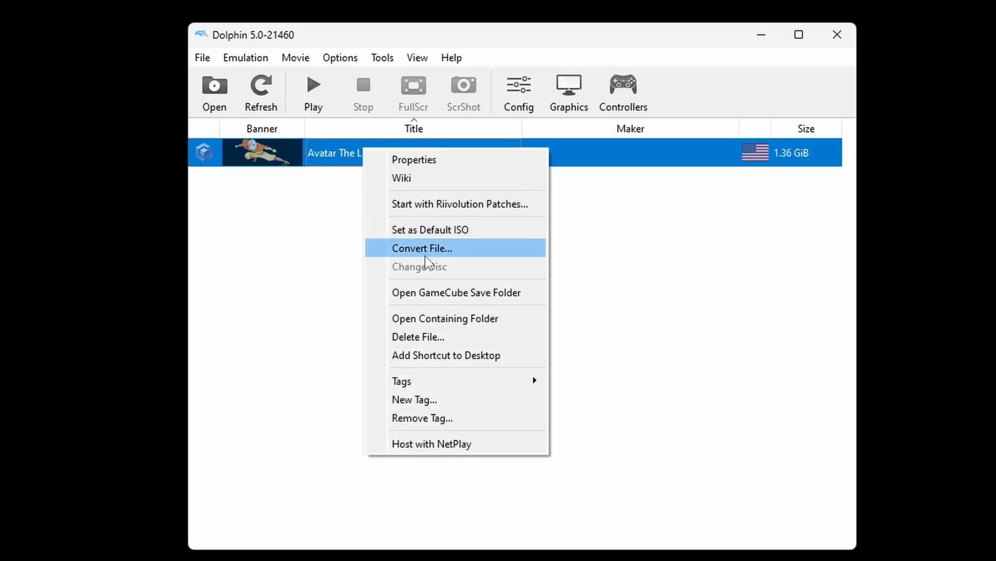
pyautogui.click(421, 248)
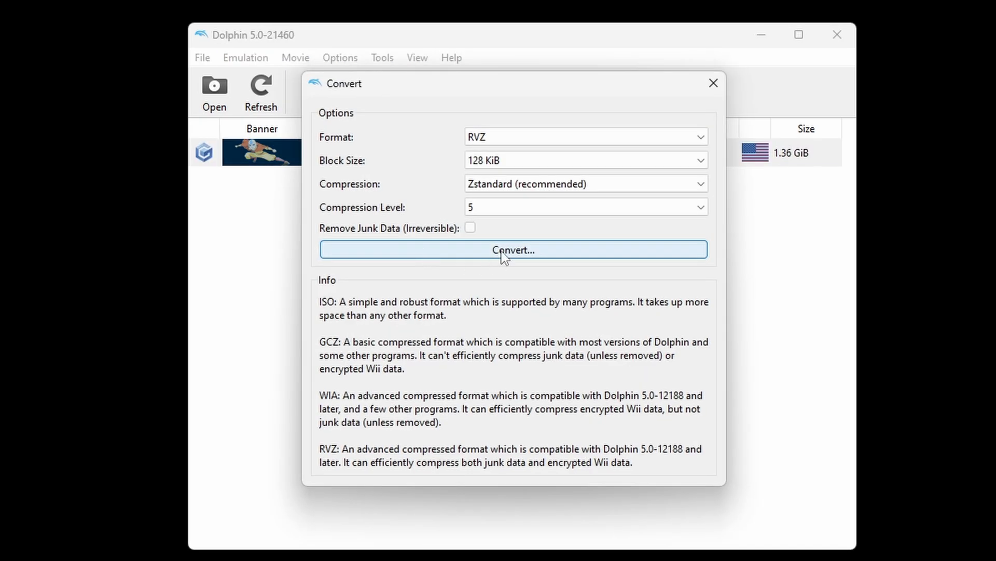
pyautogui.click(512, 249)
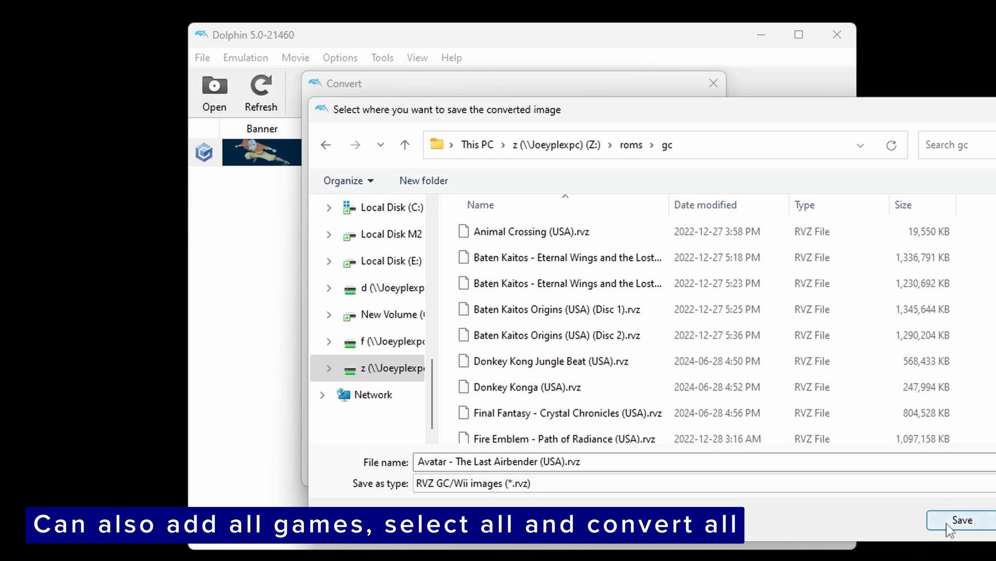
pyautogui.click(963, 520)
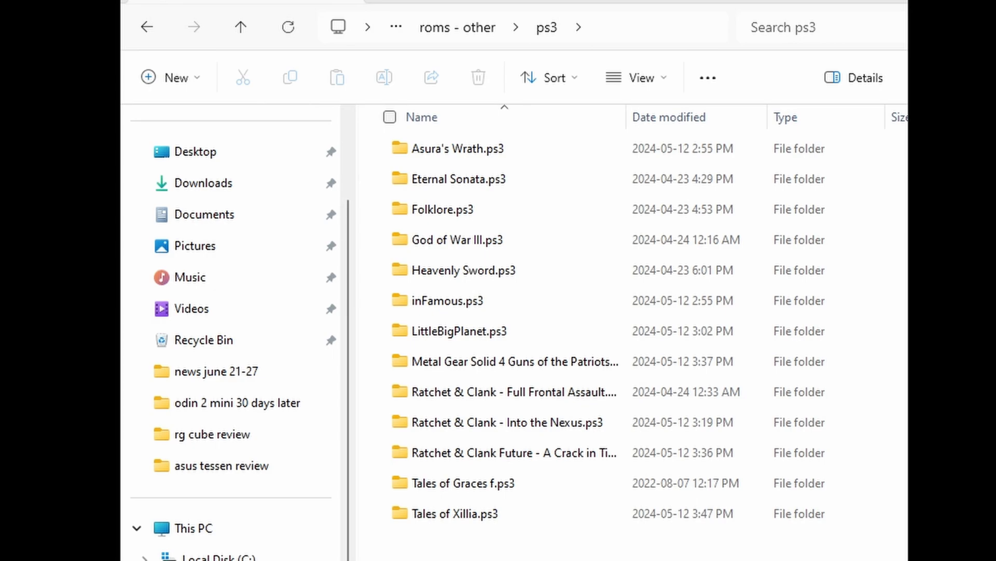
pyautogui.moveTo(470, 380)
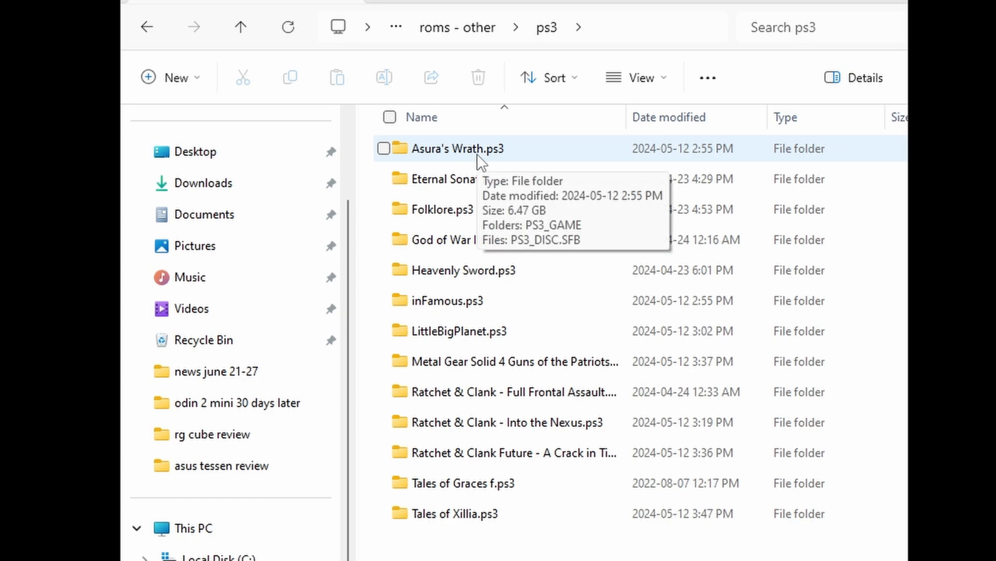
# Select Asura's Wrath.ps3 and look inside it at the PS3_GAME folder
pyautogui.click(384, 148)
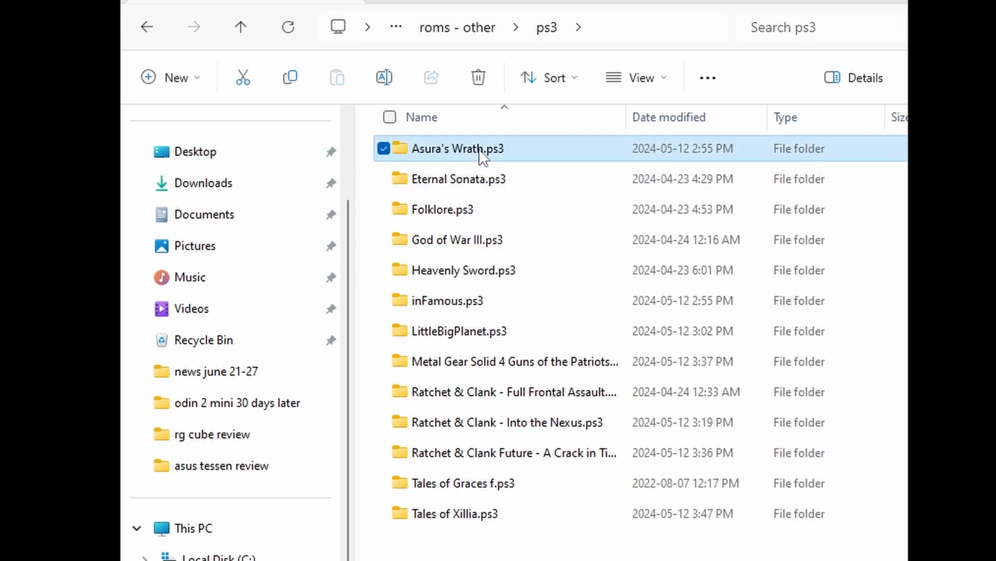
pyautogui.doubleClick(457, 148)
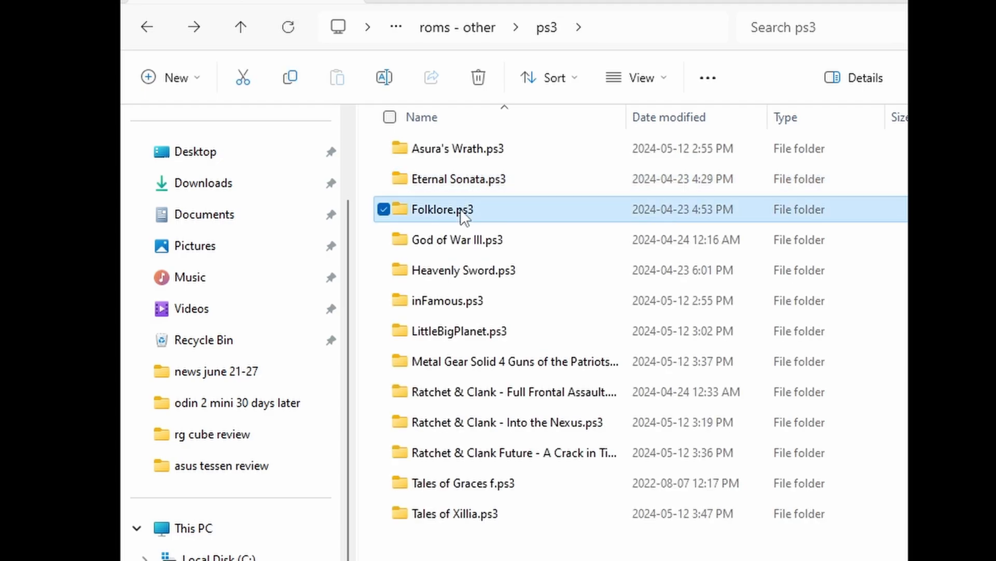
pyautogui.moveTo(474, 246)
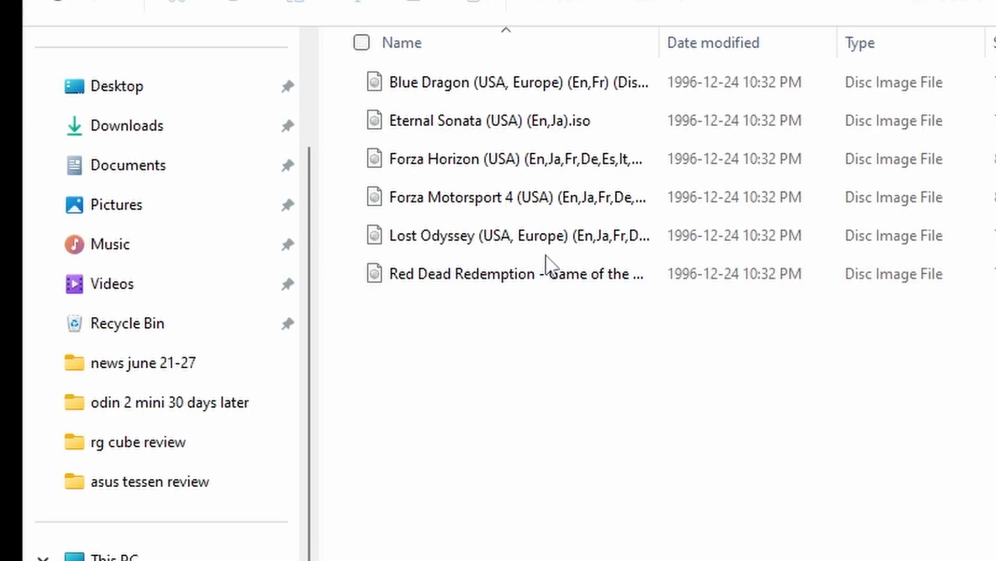
pyautogui.moveTo(535, 320)
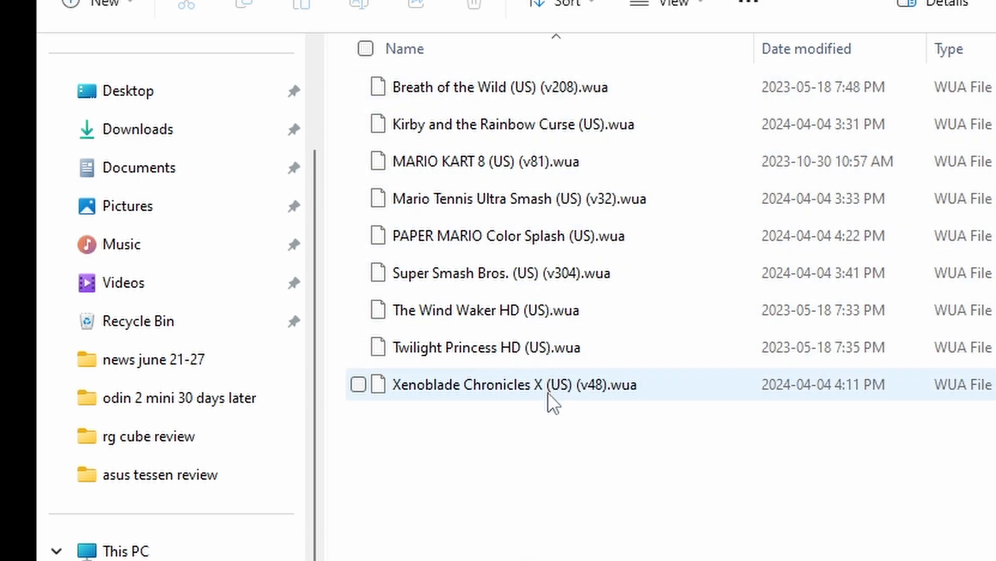
pyautogui.moveTo(552, 397)
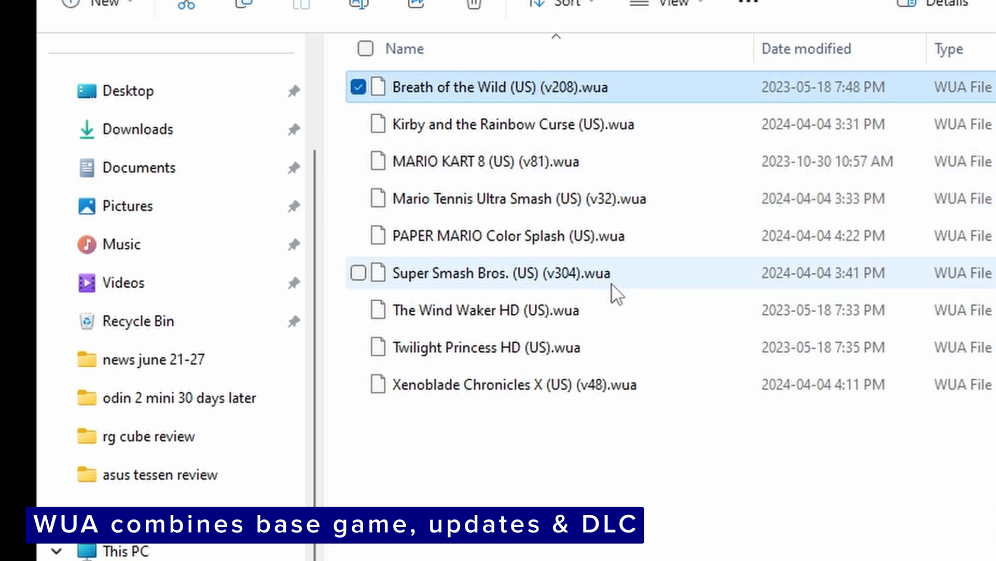
# Deselect the Breath of the Wild file in the Wii U folder
pyautogui.click(529, 442)
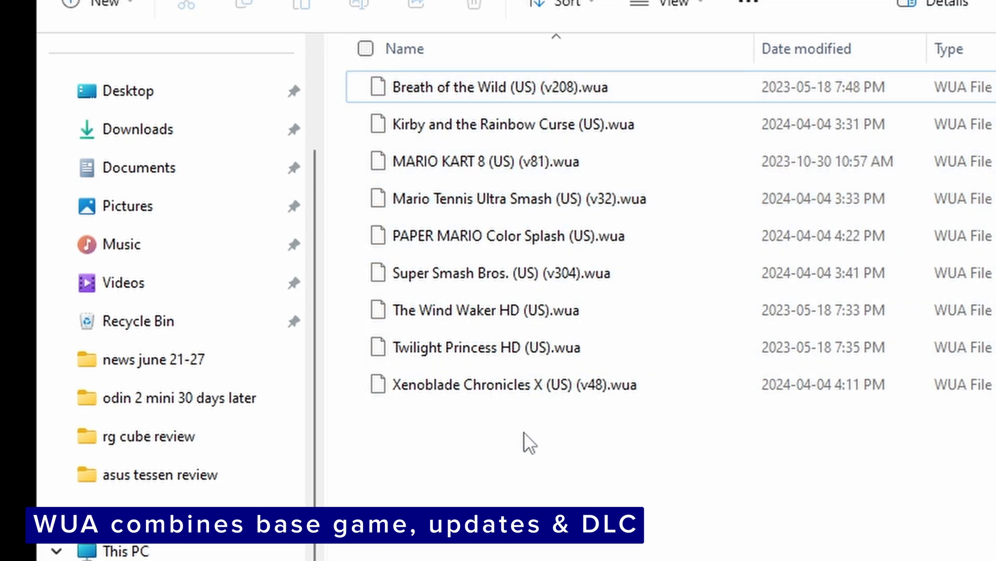
pyautogui.moveTo(495, 451)
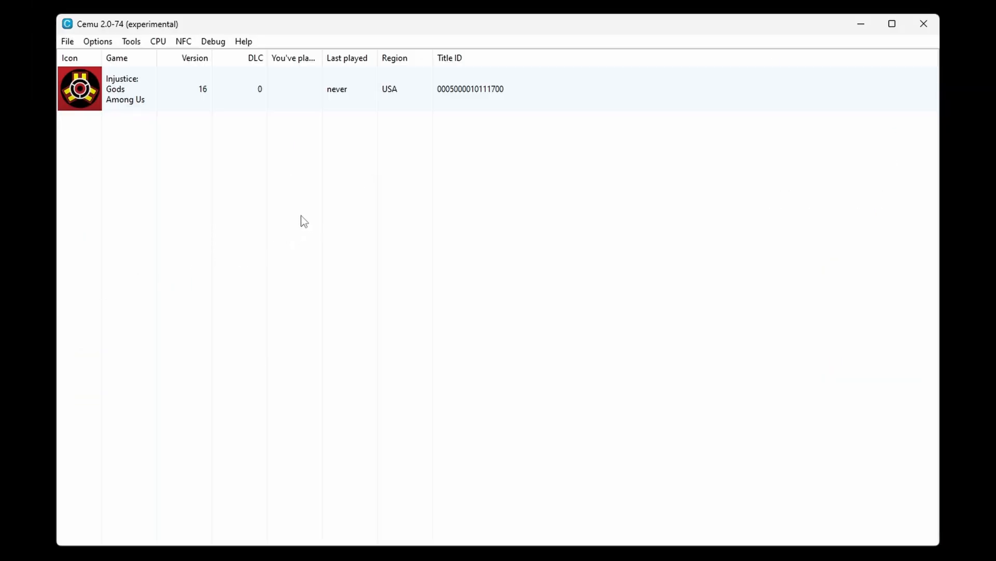
pyautogui.moveTo(164, 94)
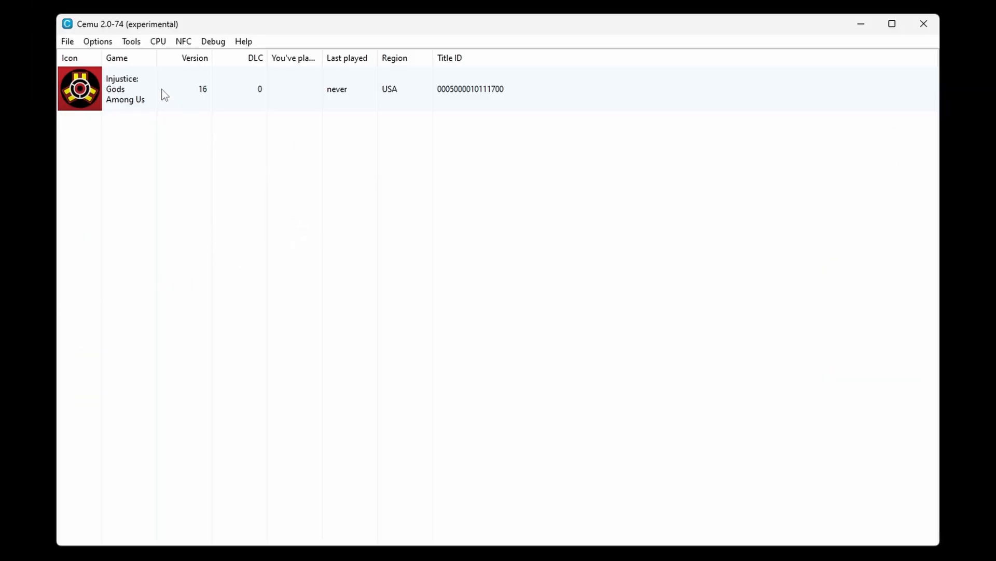
pyautogui.moveTo(131, 42)
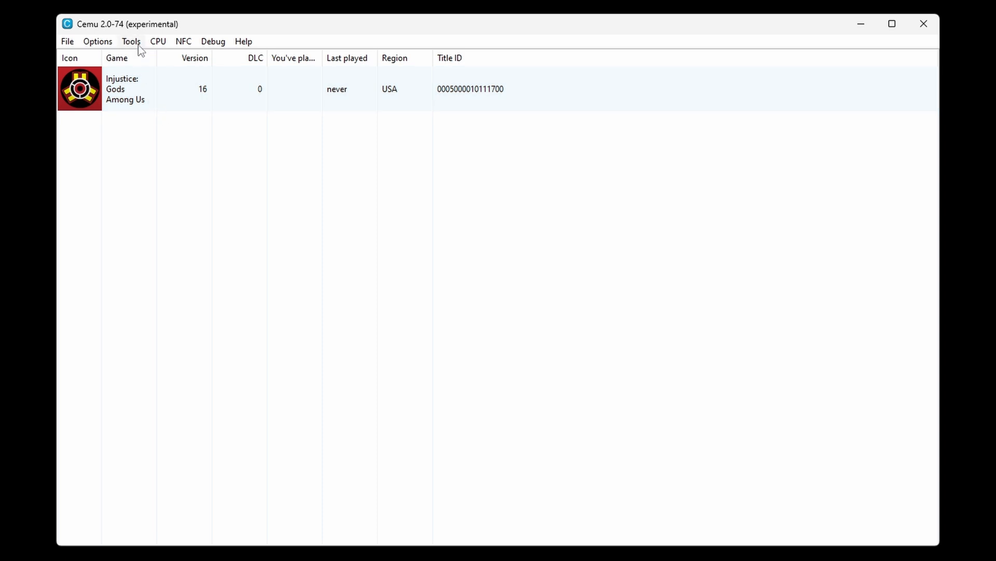
# Filter the Title Manager for 'injust' and convert the base game to a .wua archive
pyautogui.click(131, 41)
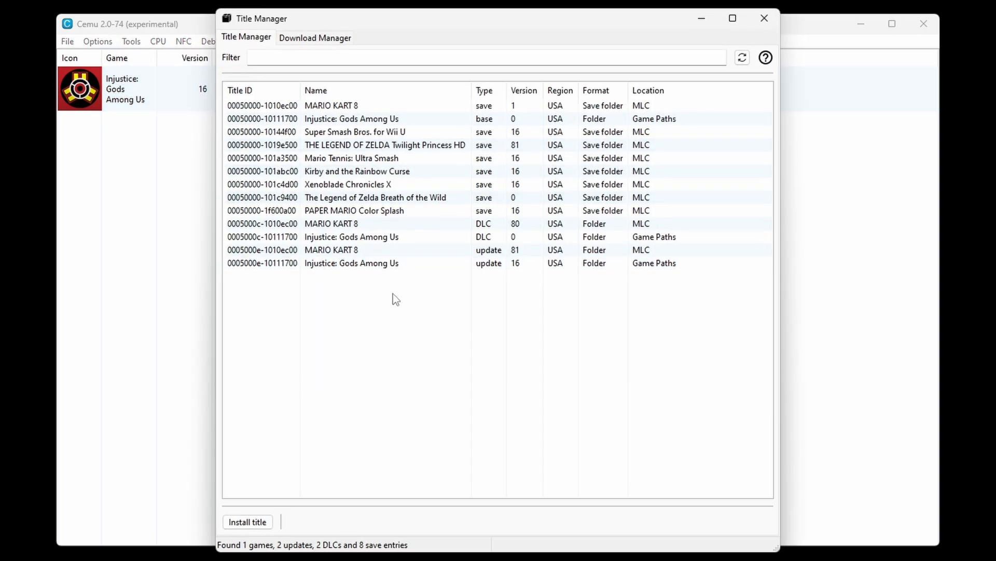
pyautogui.moveTo(349, 79)
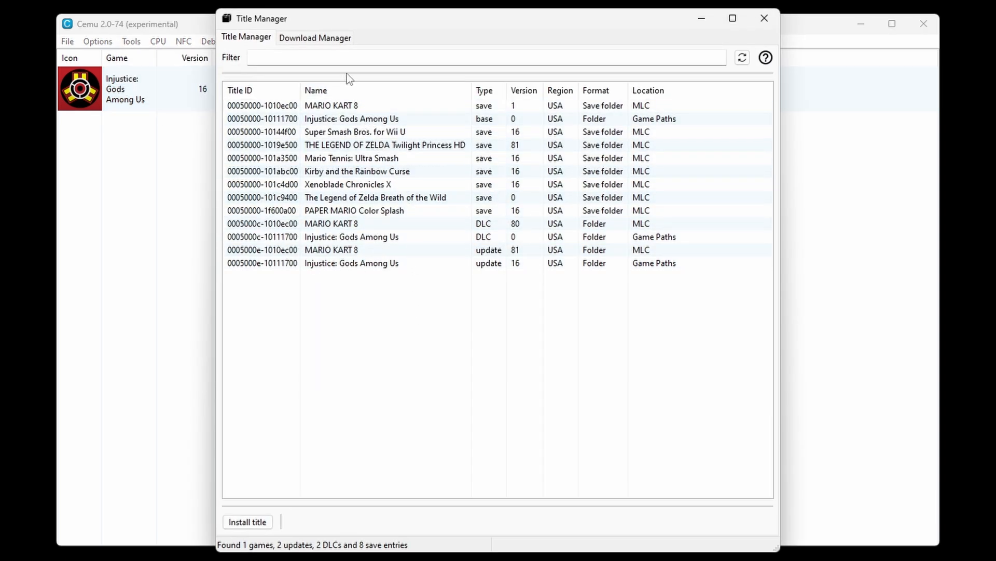
pyautogui.write('injustice')
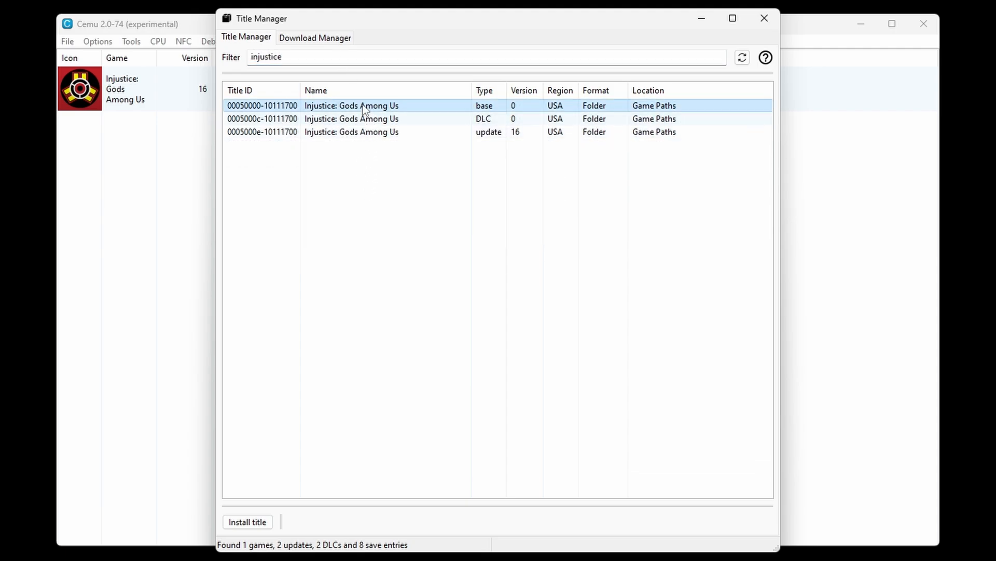
pyautogui.rightClick(351, 106)
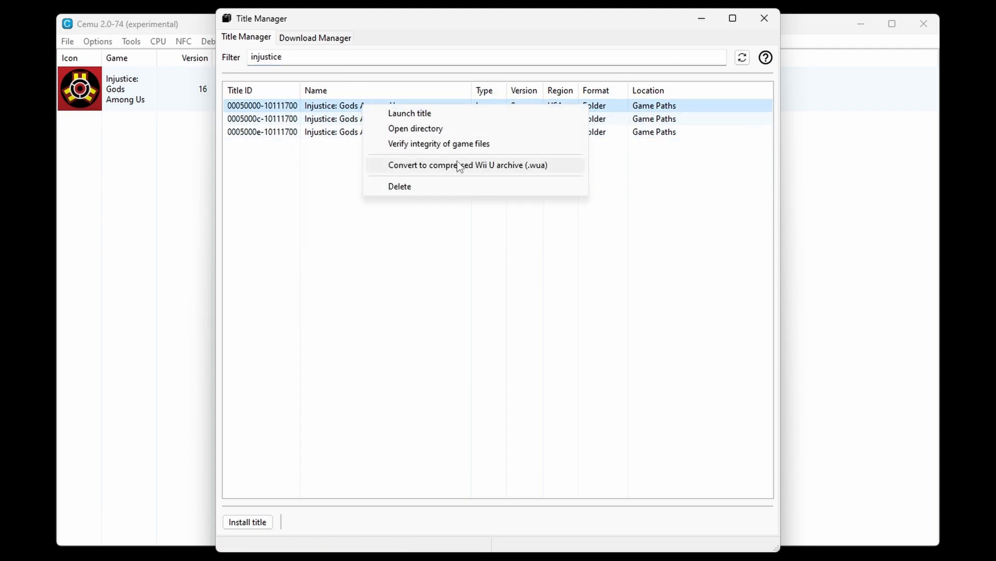
pyautogui.click(467, 165)
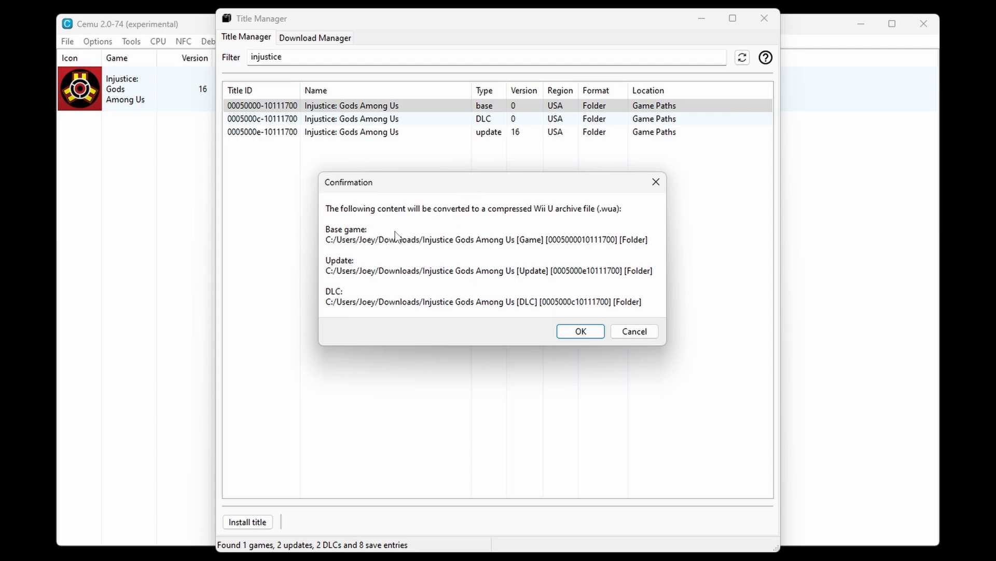
pyautogui.moveTo(363, 269)
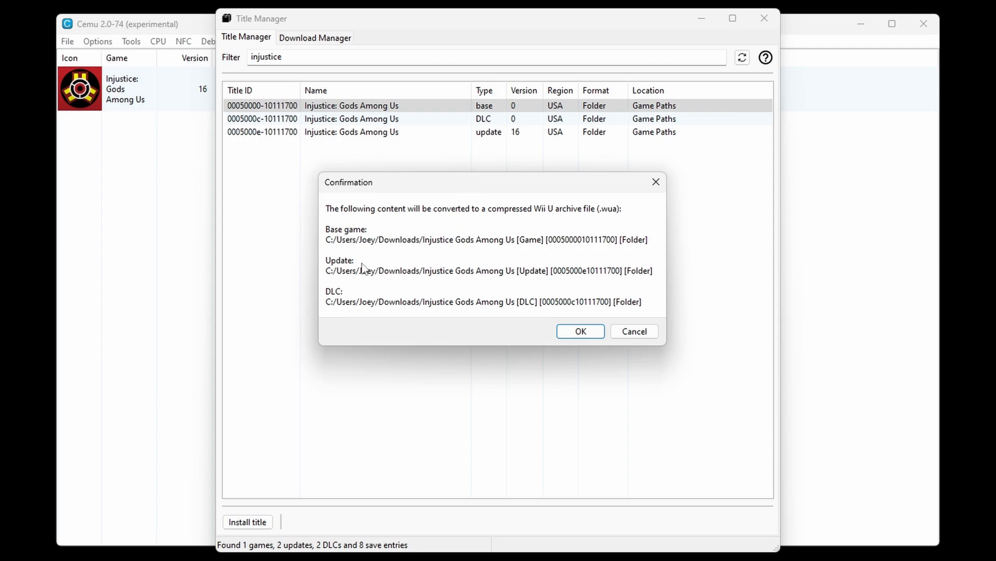
pyautogui.moveTo(436, 299)
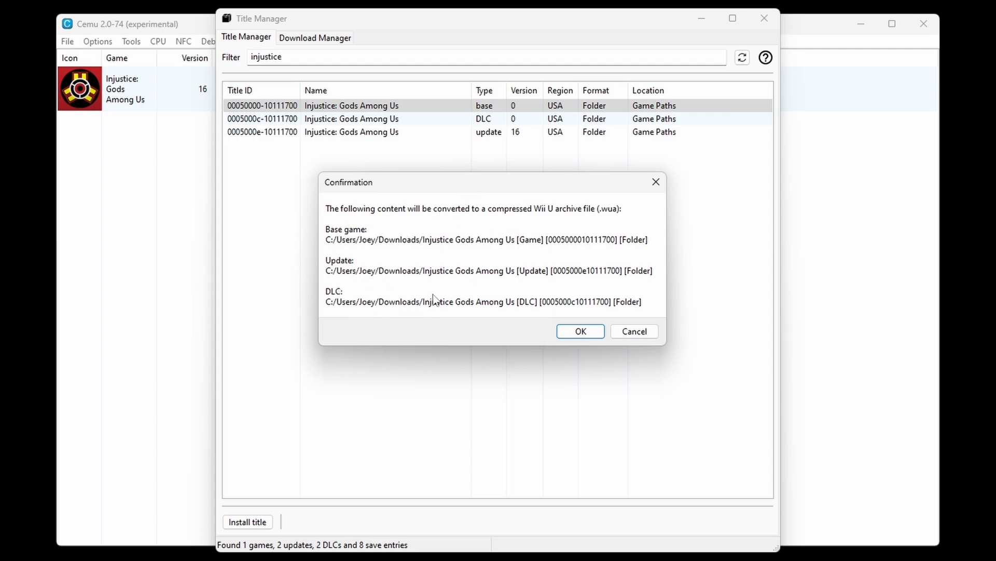
# Confirm the conversion and save Injustice Gods Among Us (US) (v16).wua in the wiiu folder
pyautogui.click(579, 331)
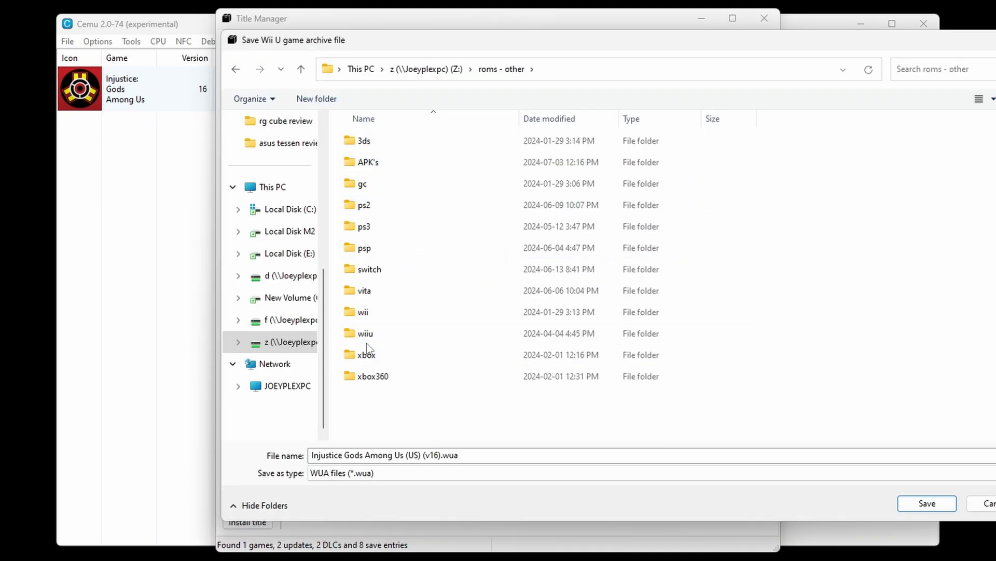
pyautogui.doubleClick(365, 333)
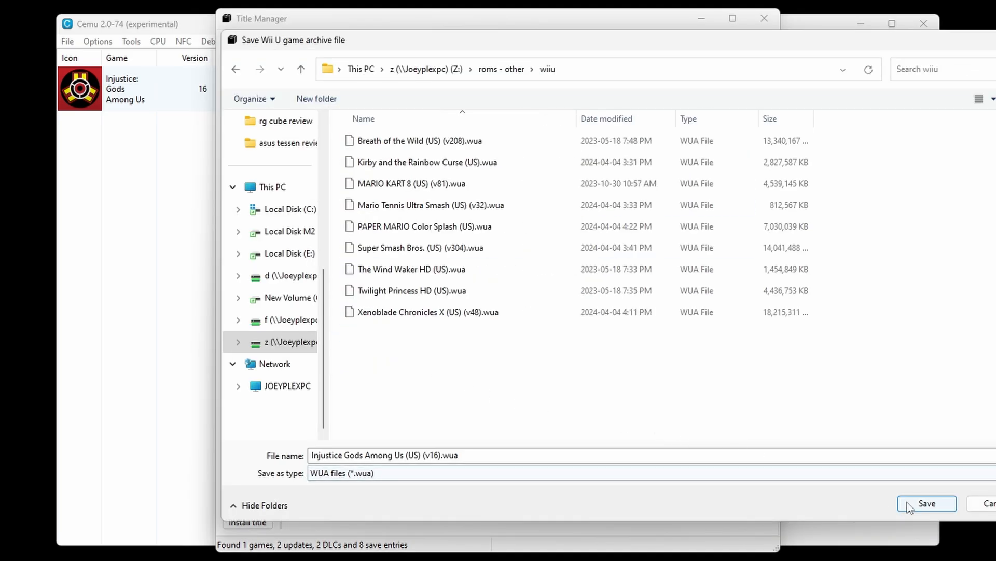
pyautogui.click(928, 503)
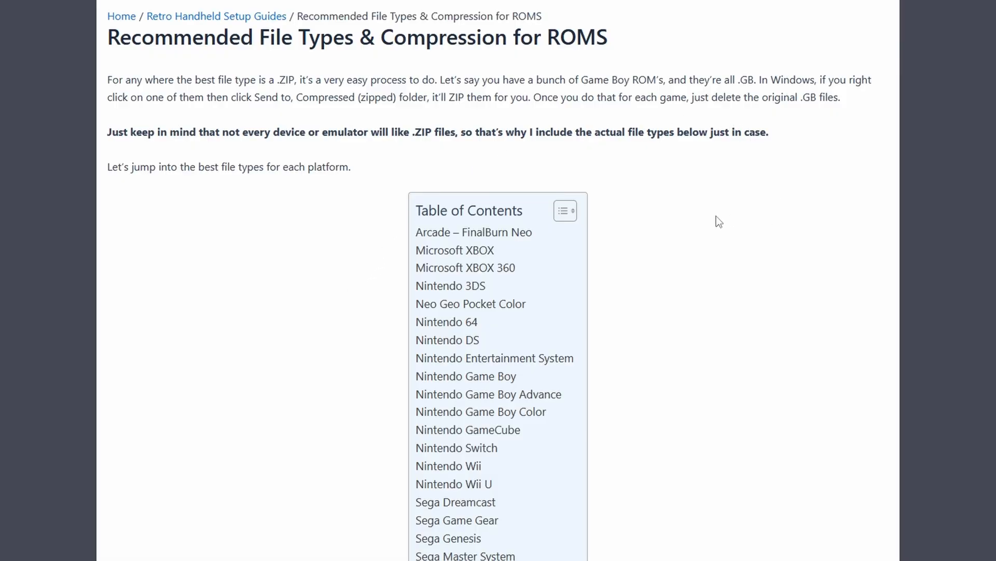
pyautogui.moveTo(373, 269)
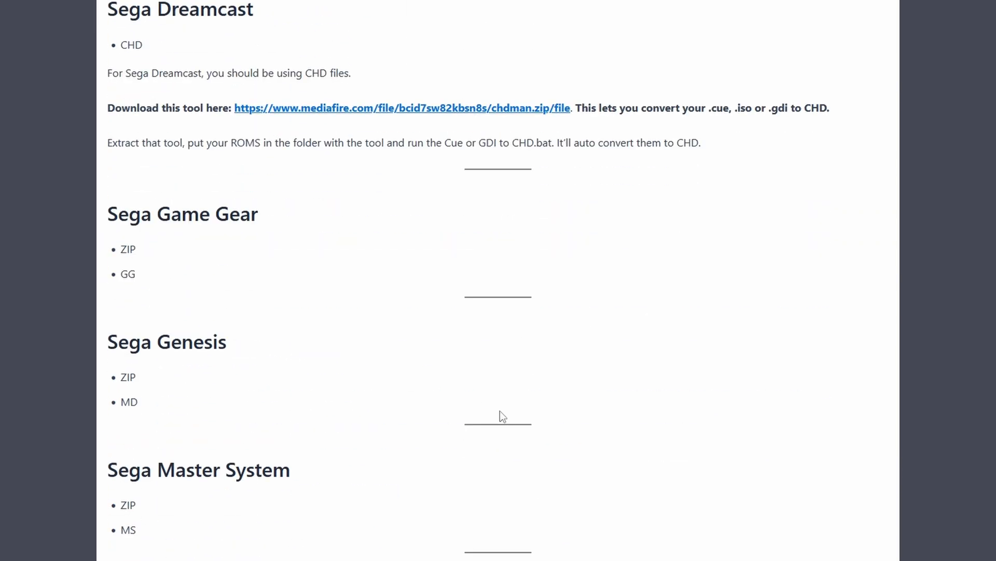
pyautogui.moveTo(361, 81)
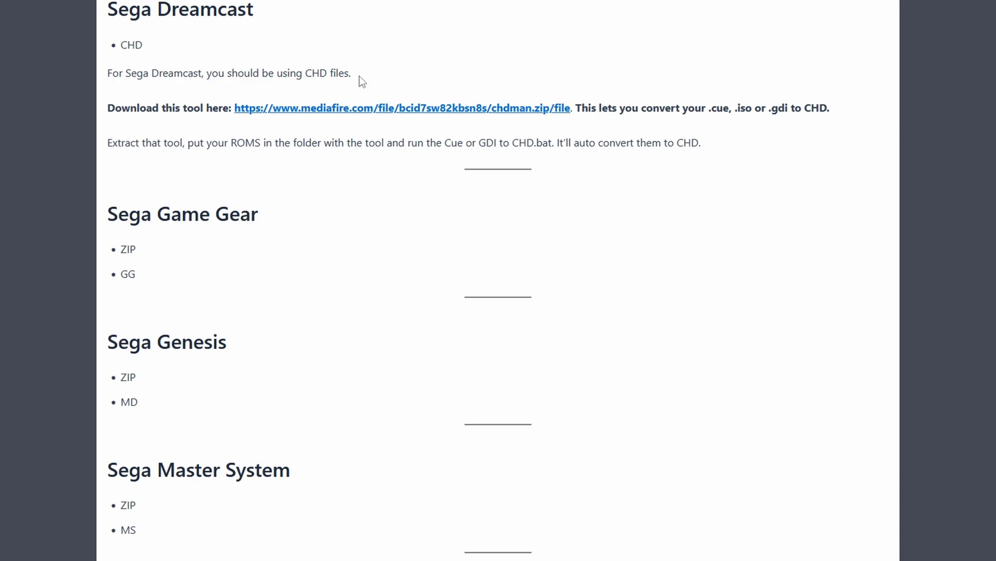
pyautogui.moveTo(324, 116)
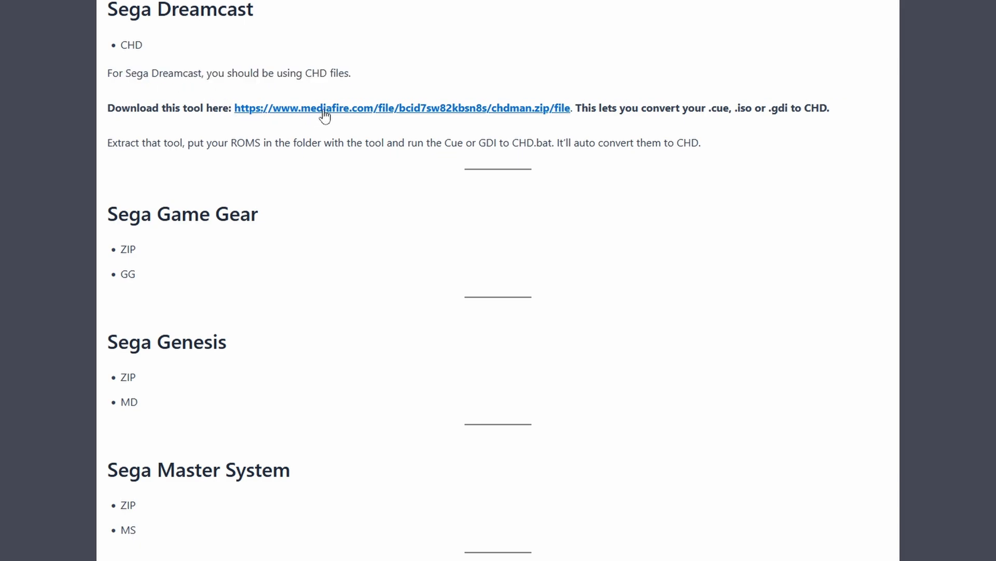
# Download chdman.zip from the guide's Sega Dreamcast mediafire link
pyautogui.click(324, 107)
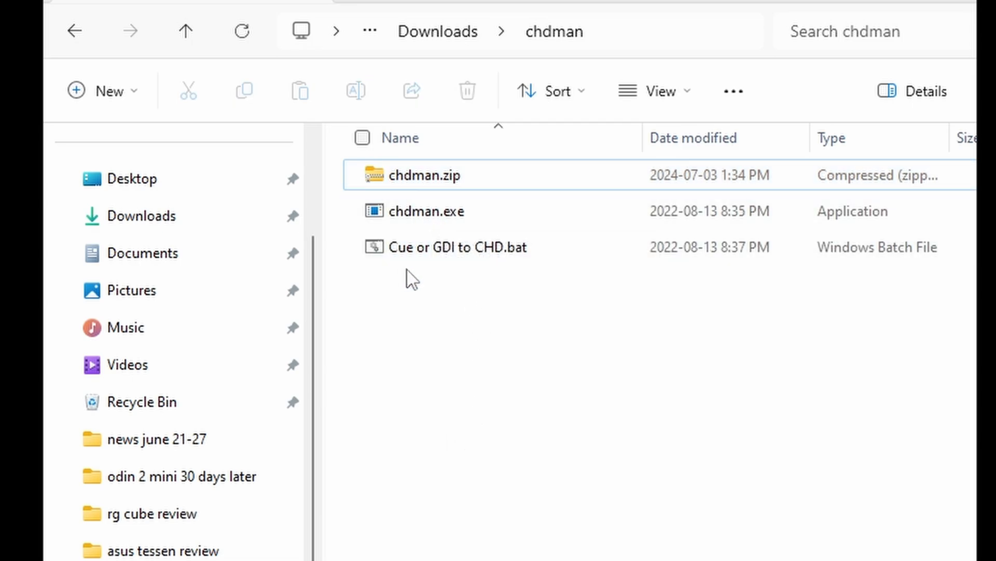
pyautogui.moveTo(451, 247)
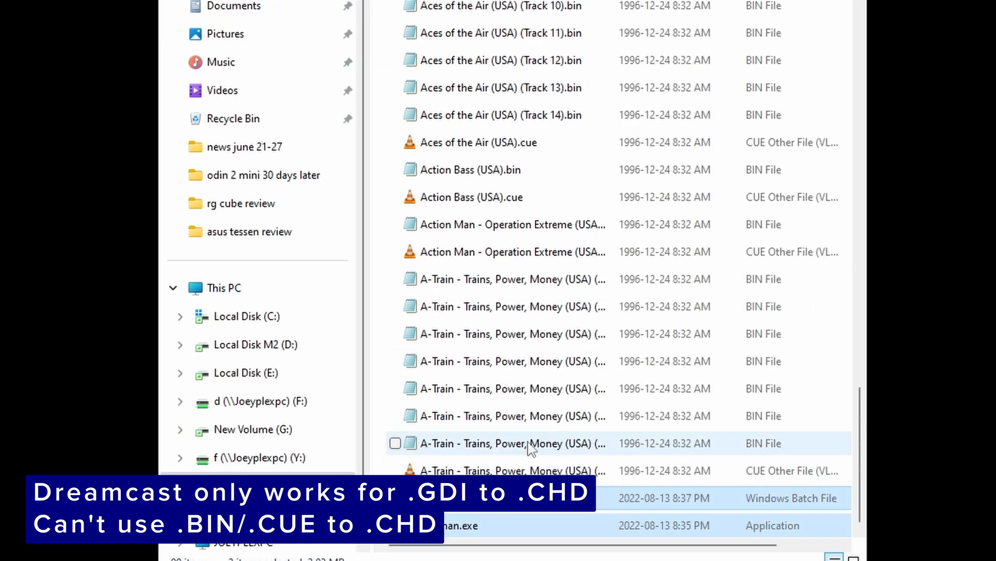
# Paste chdman.exe and 'Cue or GDI to CHD.bat' into the BIN/CUE ROM folder
pyautogui.click(394, 443)
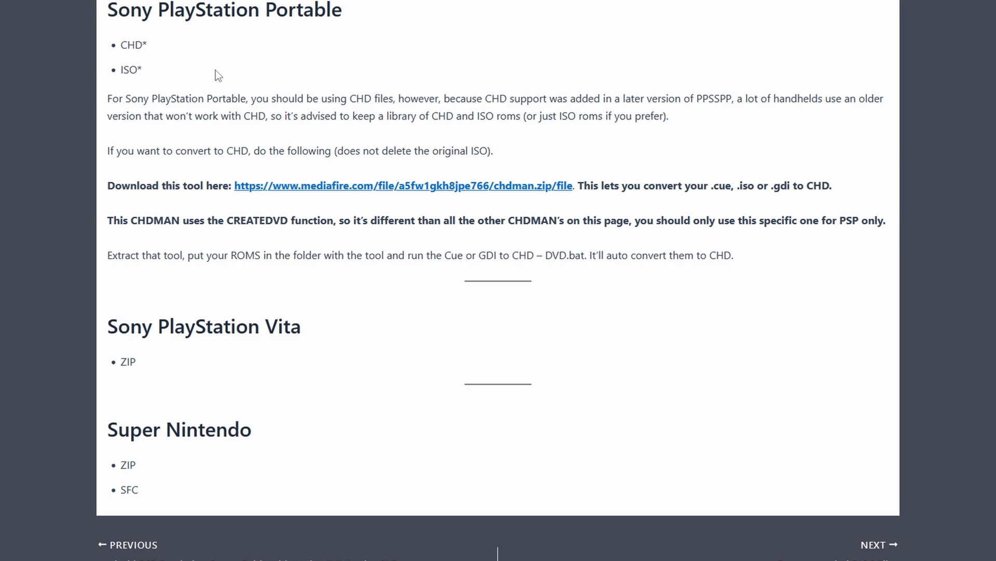
pyautogui.moveTo(494, 78)
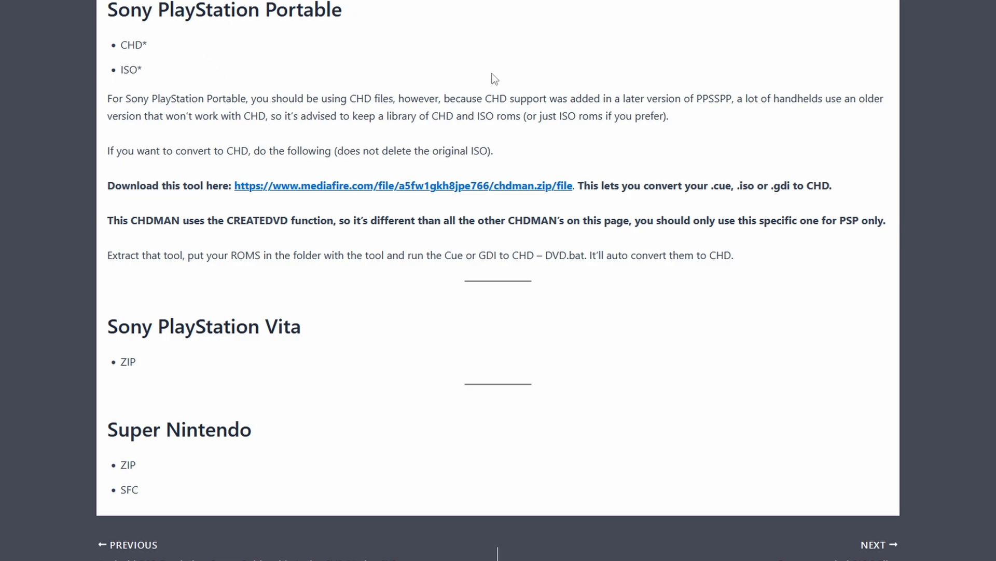
pyautogui.moveTo(223, 173)
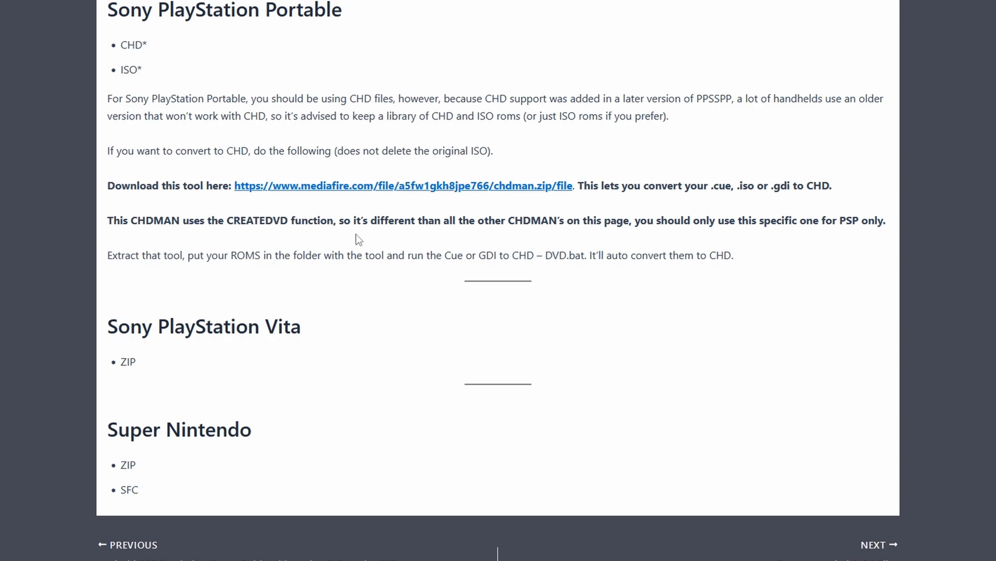
pyautogui.moveTo(340, 194)
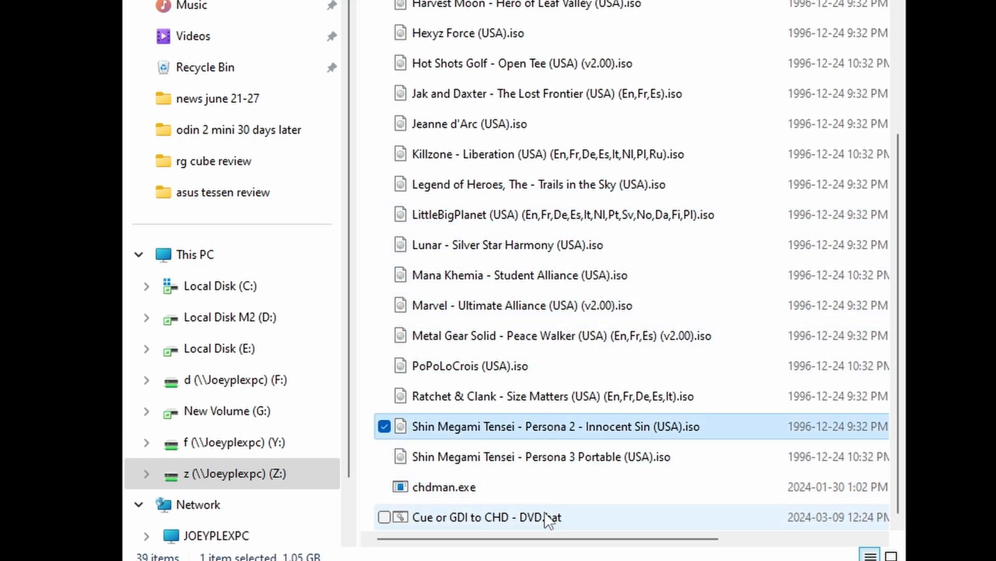
# Run 'Cue or GDI to CHD - DVD.bat' in the PSP ISO folder to convert the ISOs to CHD
pyautogui.doubleClick(481, 517)
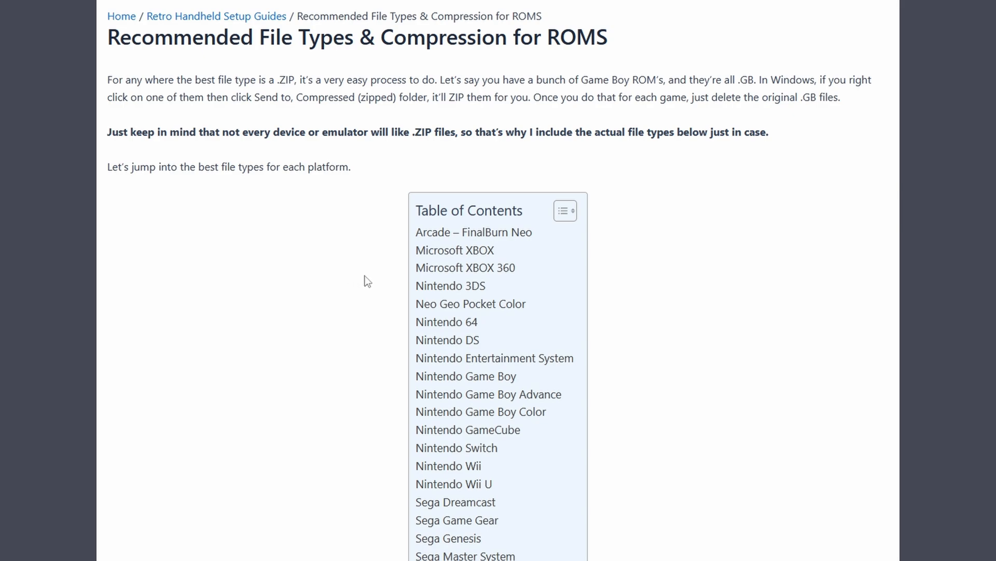
pyautogui.moveTo(725, 123)
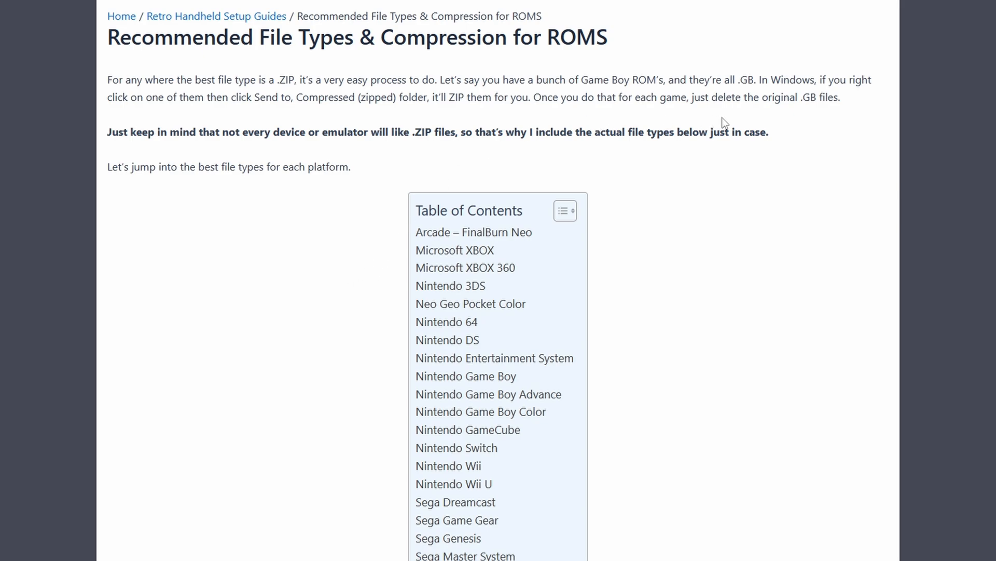
pyautogui.moveTo(656, 224)
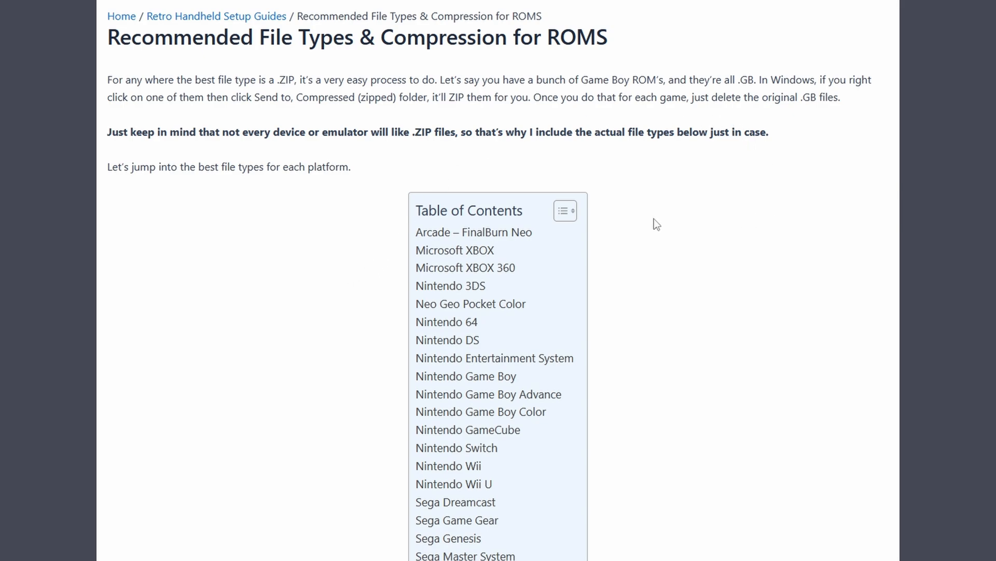
pyautogui.moveTo(372, 270)
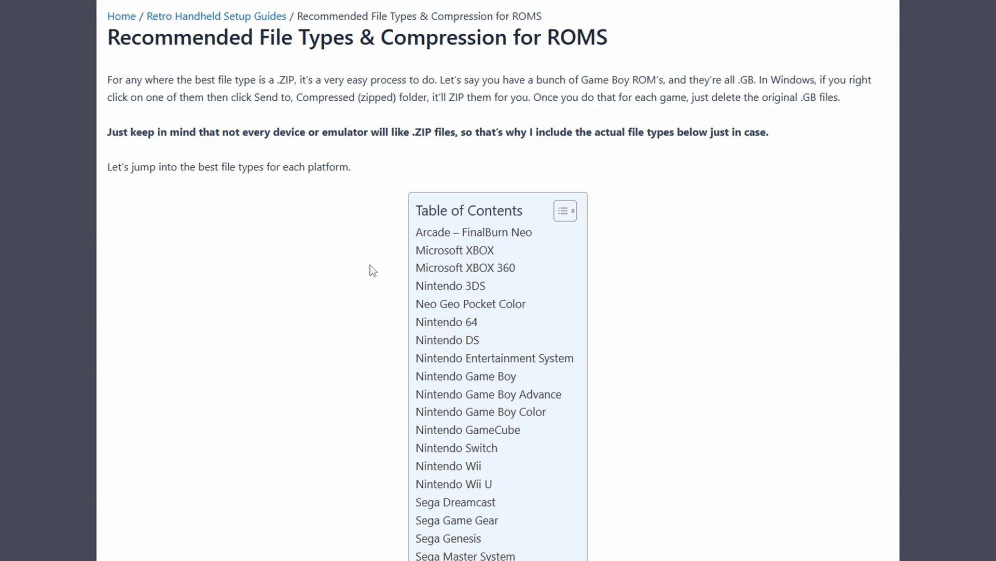
# Scroll the ROM file types guide down to the Sony PlayStation Portable section
pyautogui.scroll(-3)
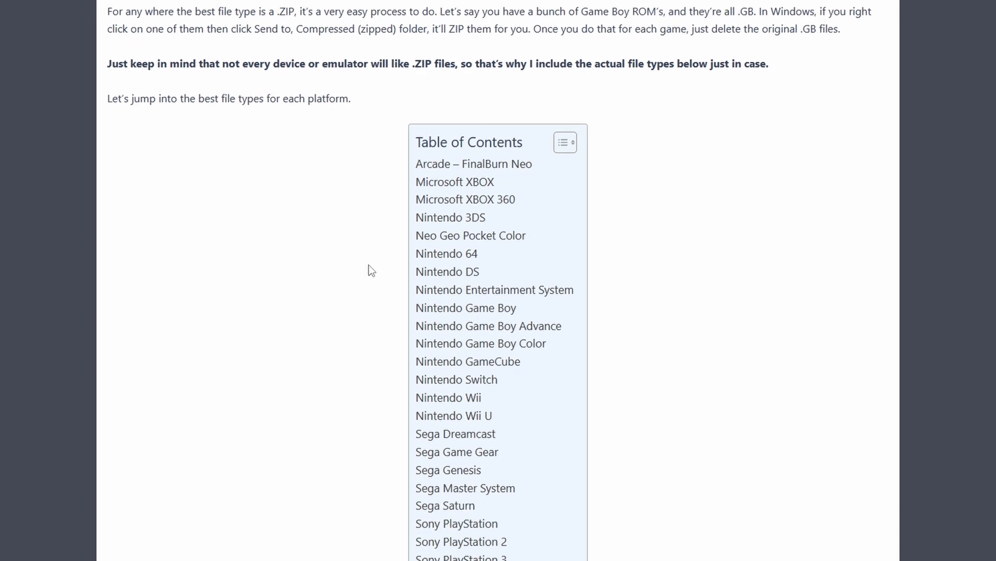
pyautogui.moveTo(496, 432)
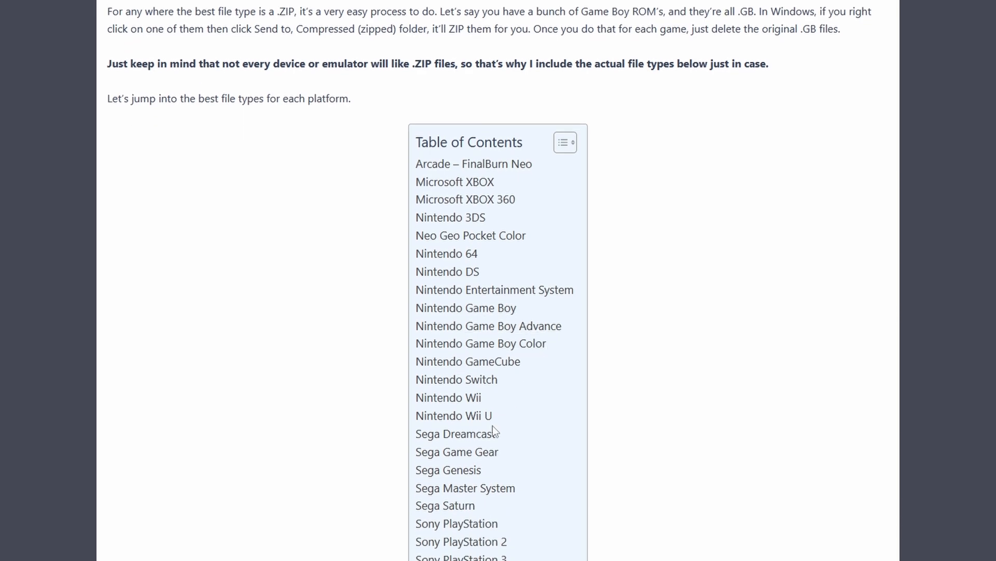
pyautogui.scroll(-3)
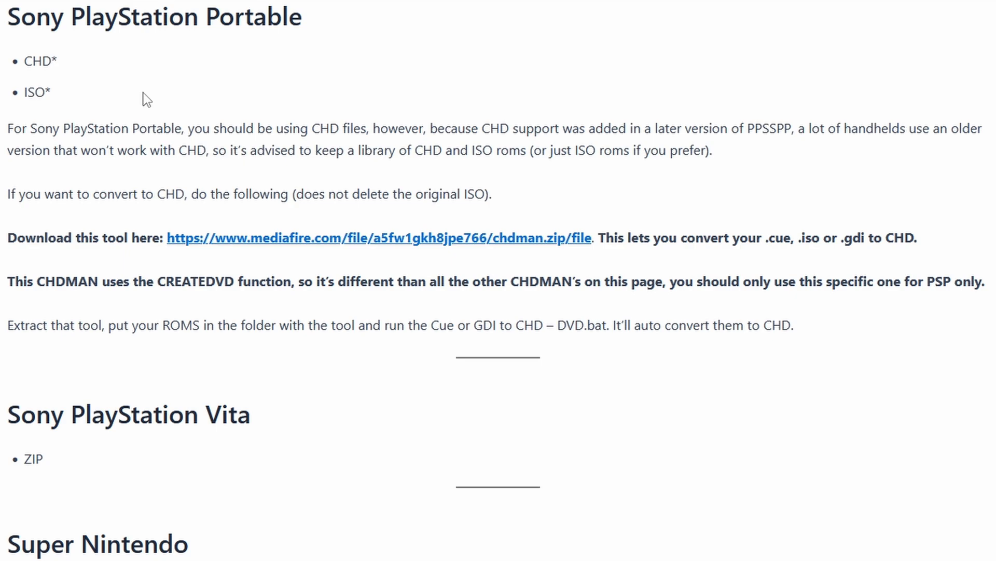